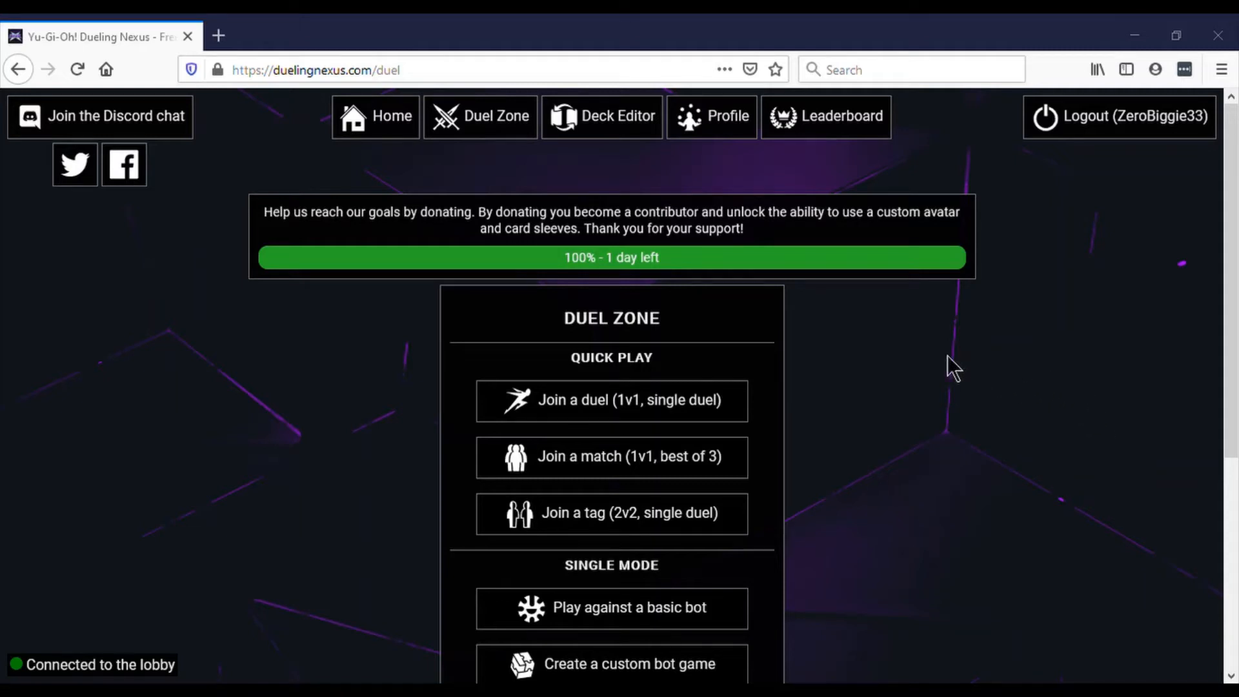
- Join a single 1v1 duel and open the matched game
left_click(610, 400)
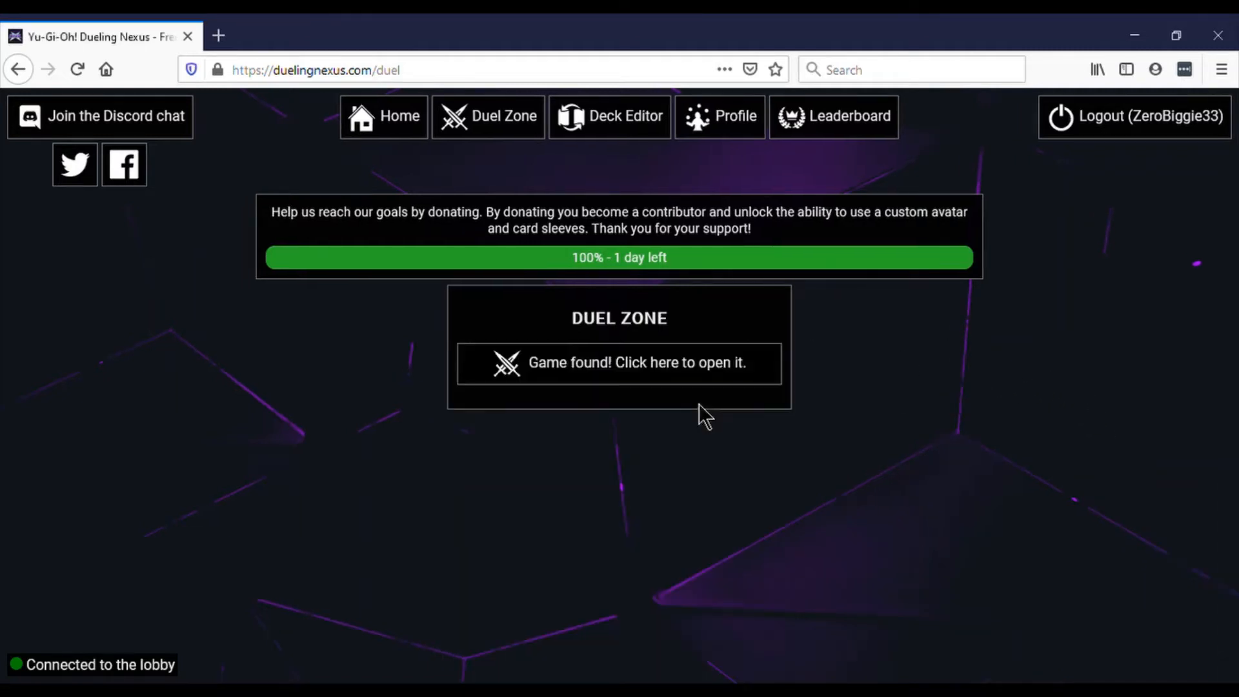
left_click(618, 363)
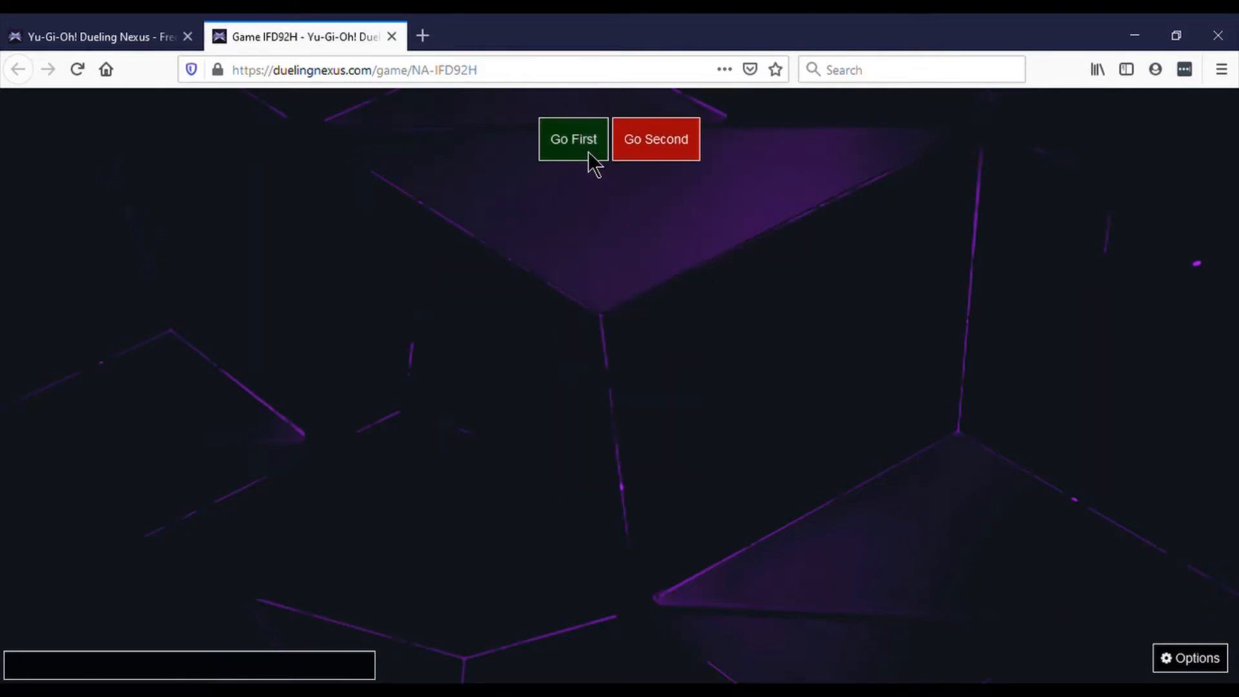
- Go first and Special Summon Tenyi Spirit - Vishuda from hand, declining to chain
left_click(573, 139)
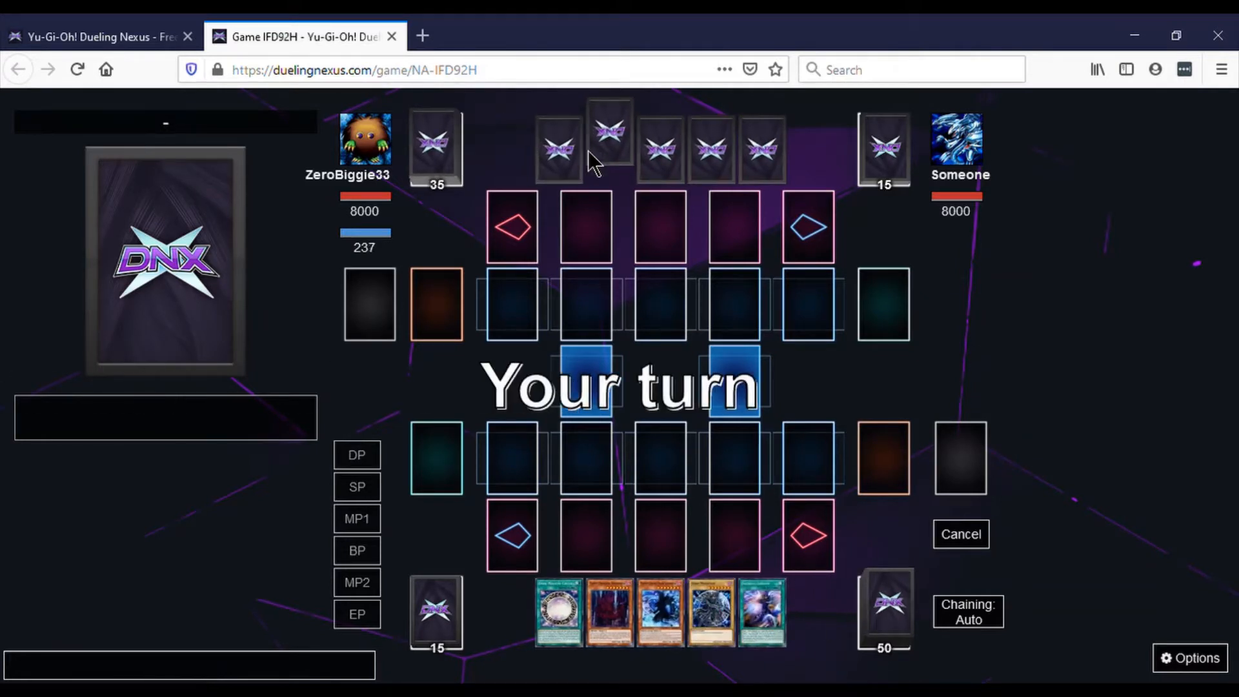
left_click(357, 486)
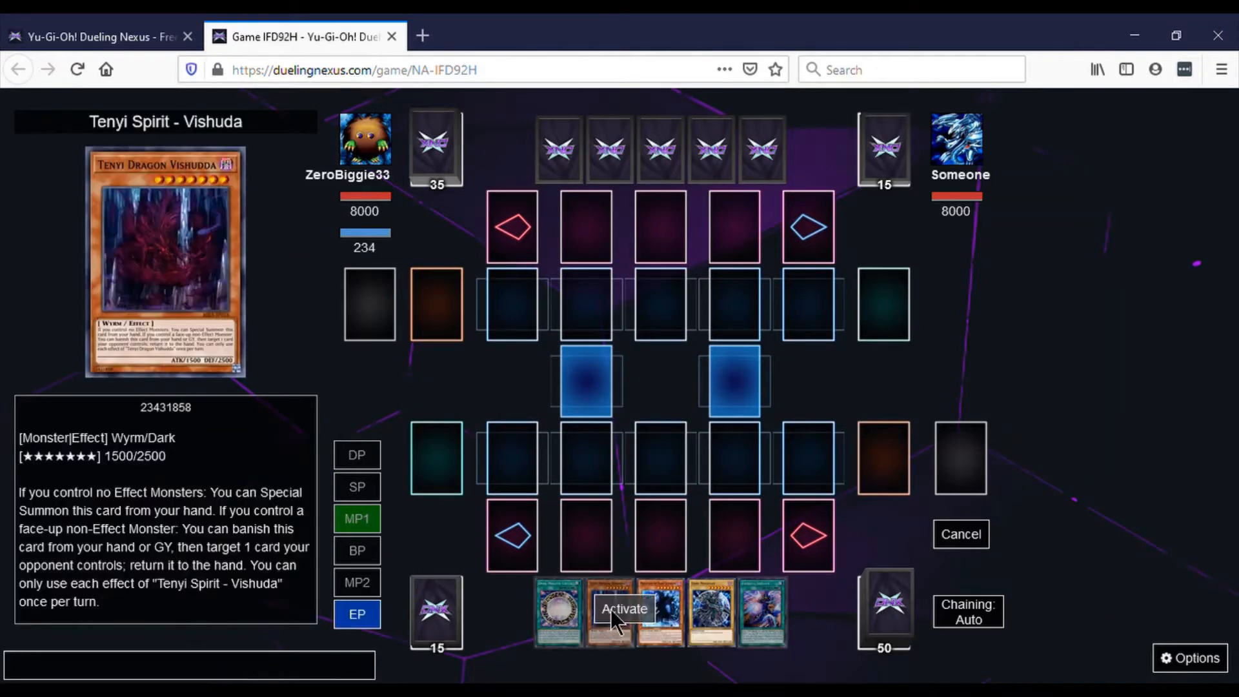
left_click(623, 608)
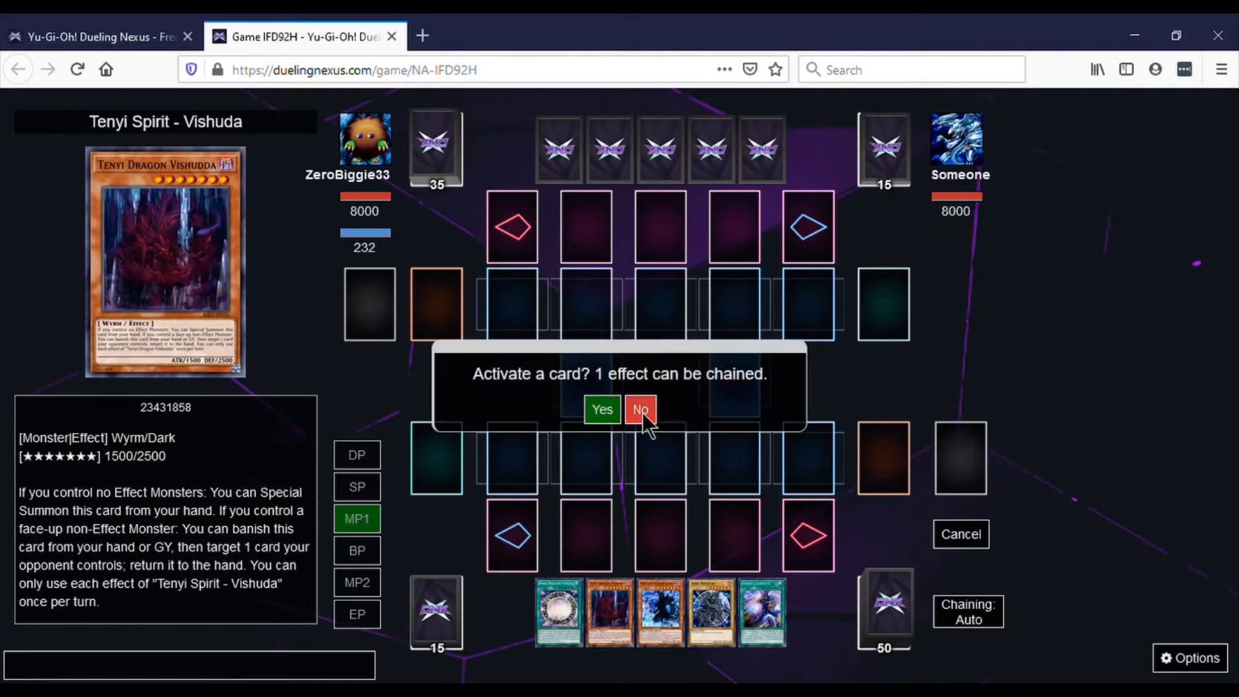
left_click(640, 410)
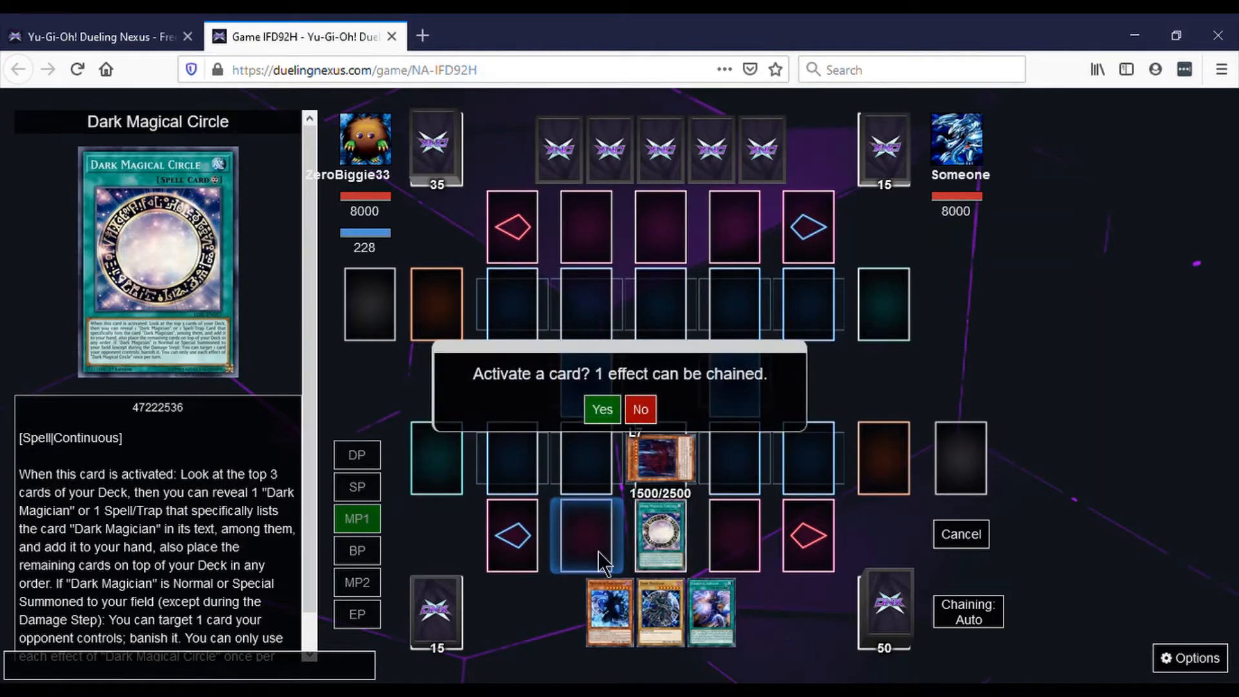
- Resolve Dark Magical Circle to add Magician Navigation, revealing a Dark Magician card
left_click(639, 409)
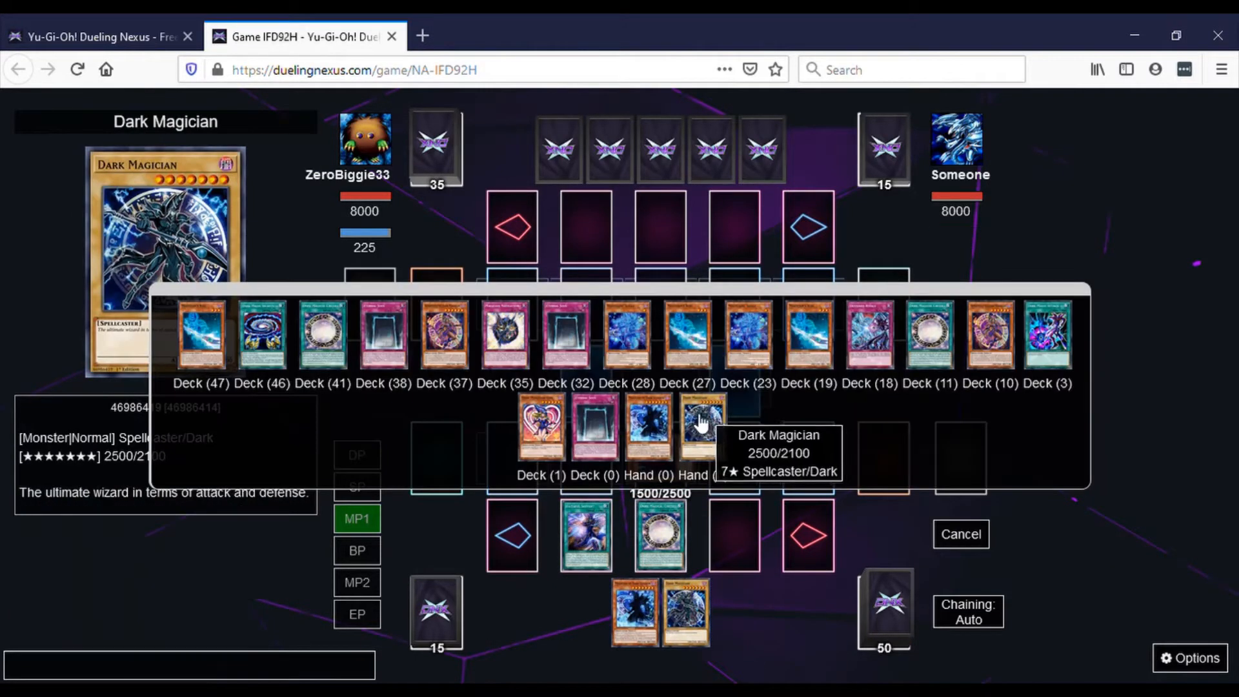
mouse_move(505, 333)
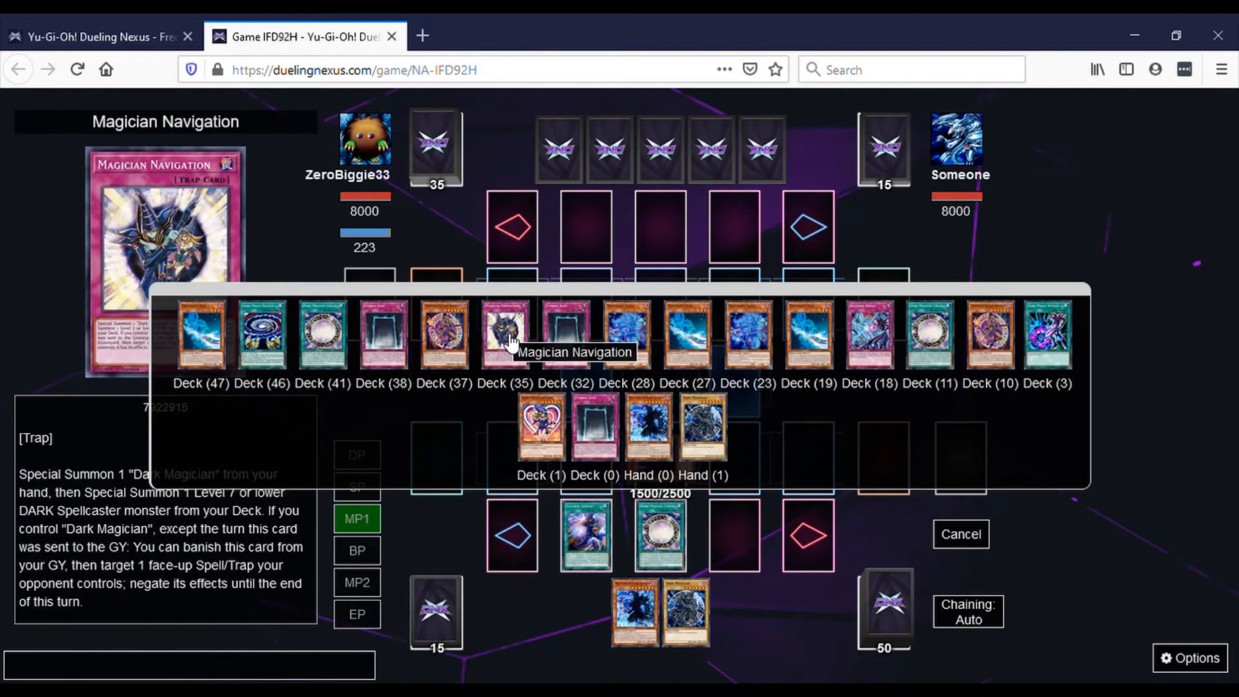
left_click(502, 334)
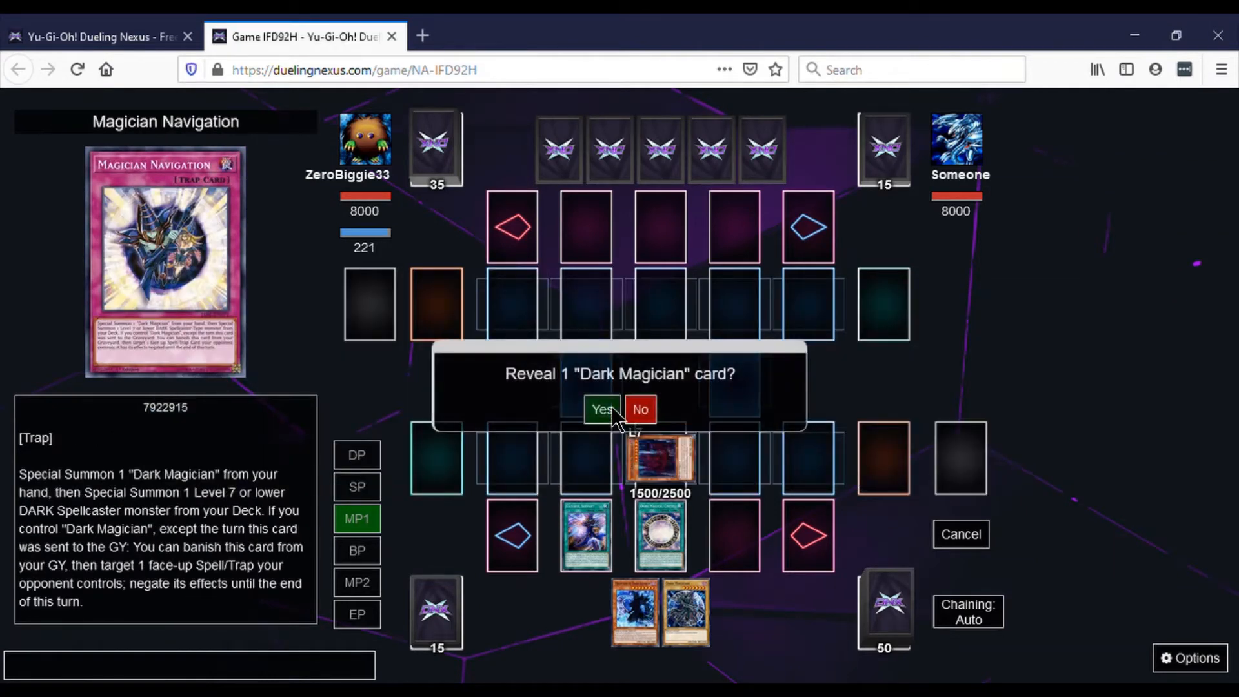
left_click(603, 409)
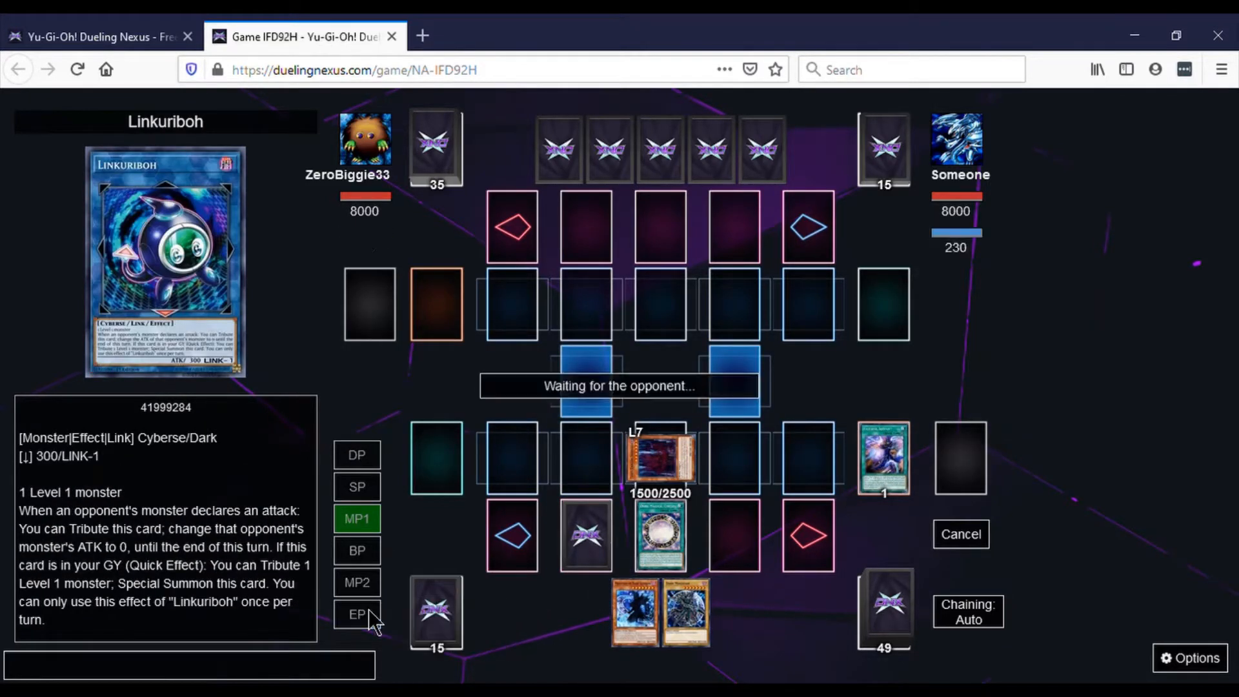
- Set the trap face-down and end the turn, passing to the opponent
left_click(356, 614)
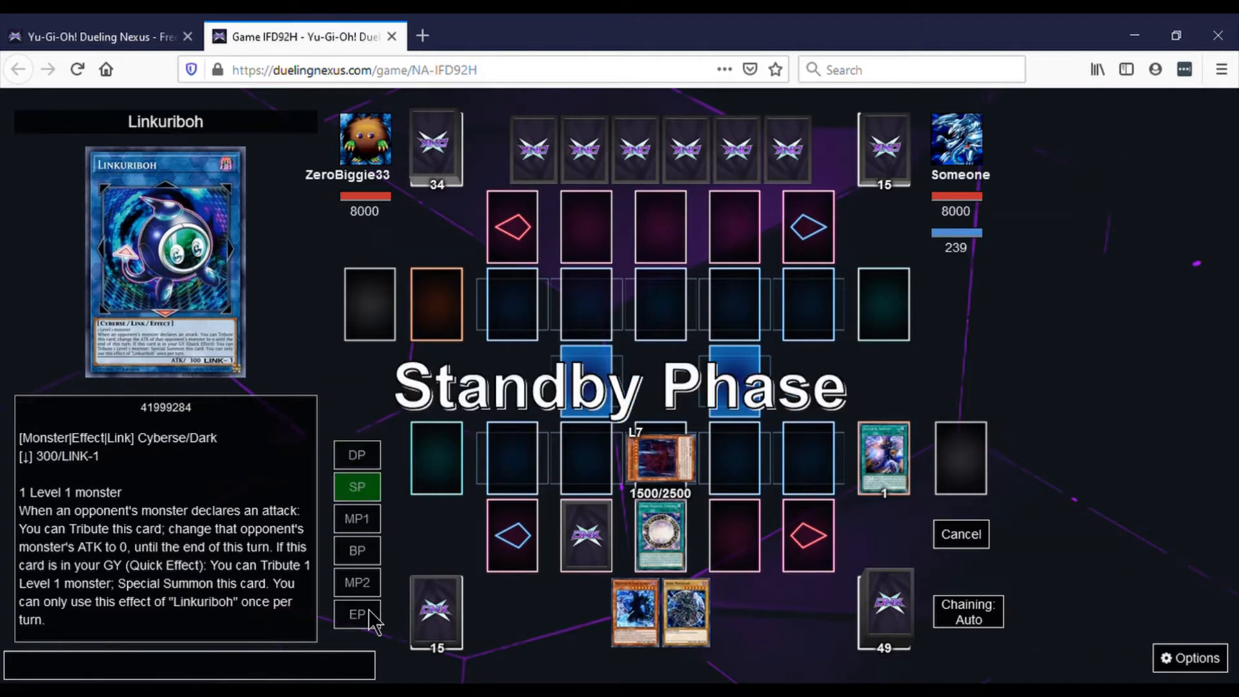
left_click(356, 486)
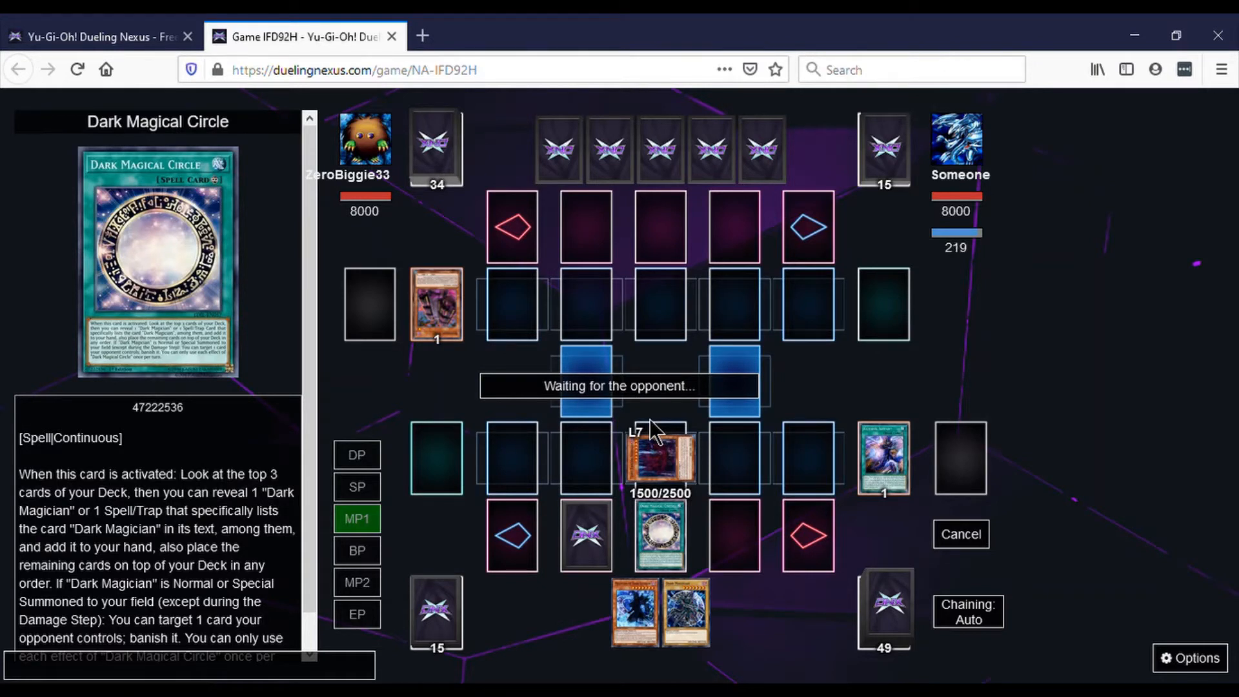
mouse_move(883, 302)
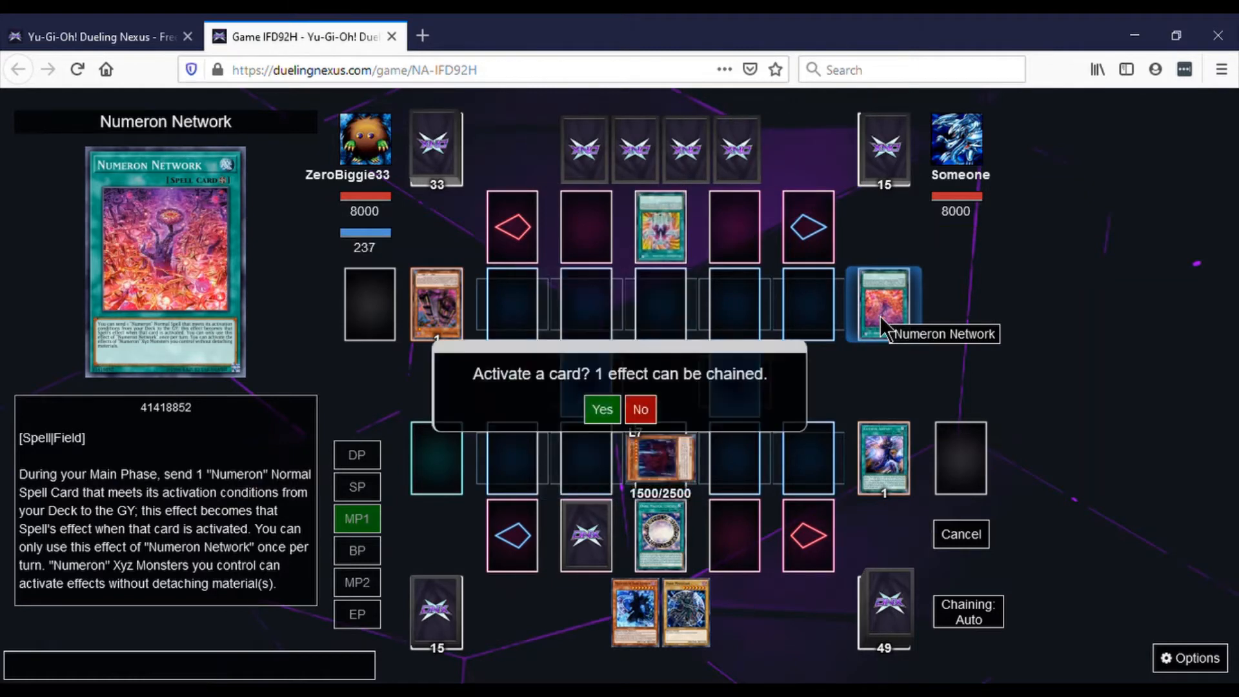
mouse_move(663, 230)
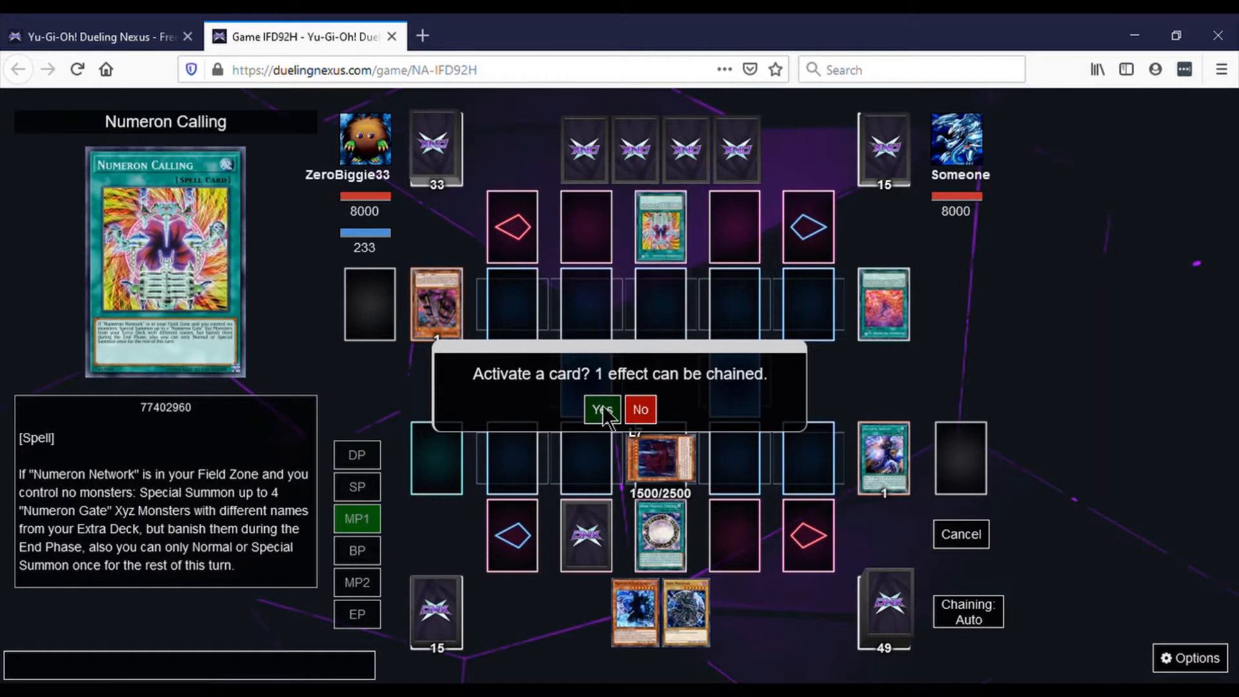
- Accept chaining Magician Navigation in response to the opponent's Numeron Calling
left_click(602, 409)
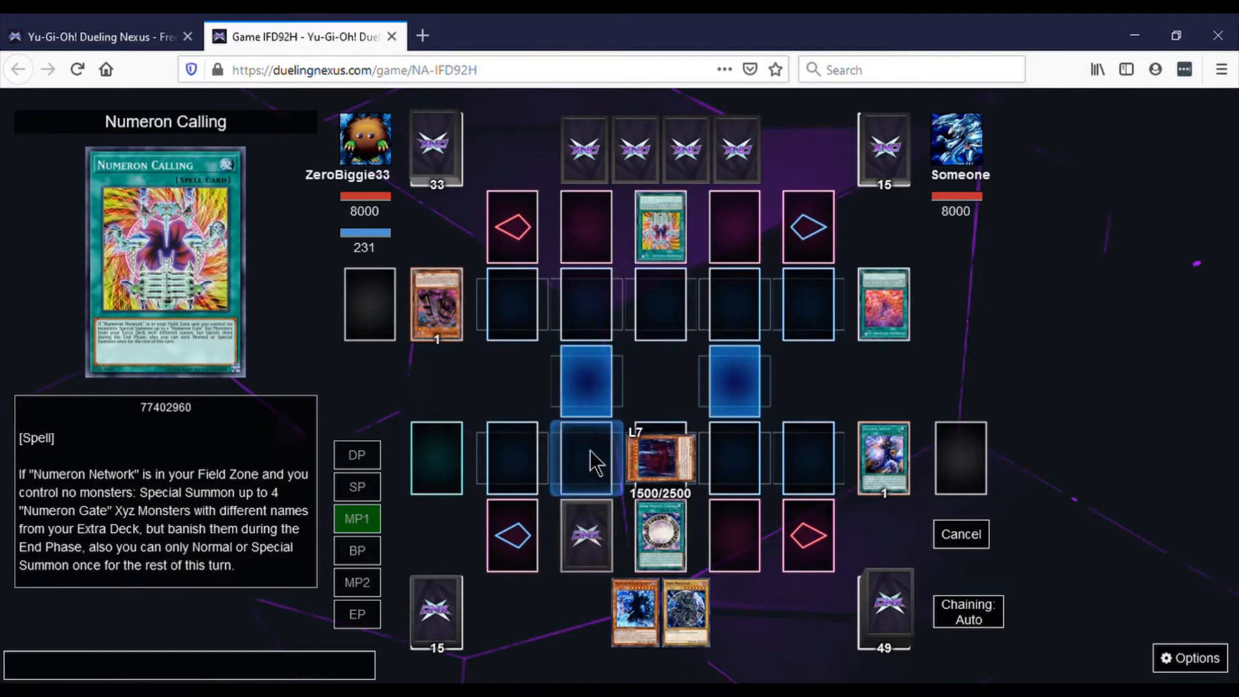
mouse_move(661, 309)
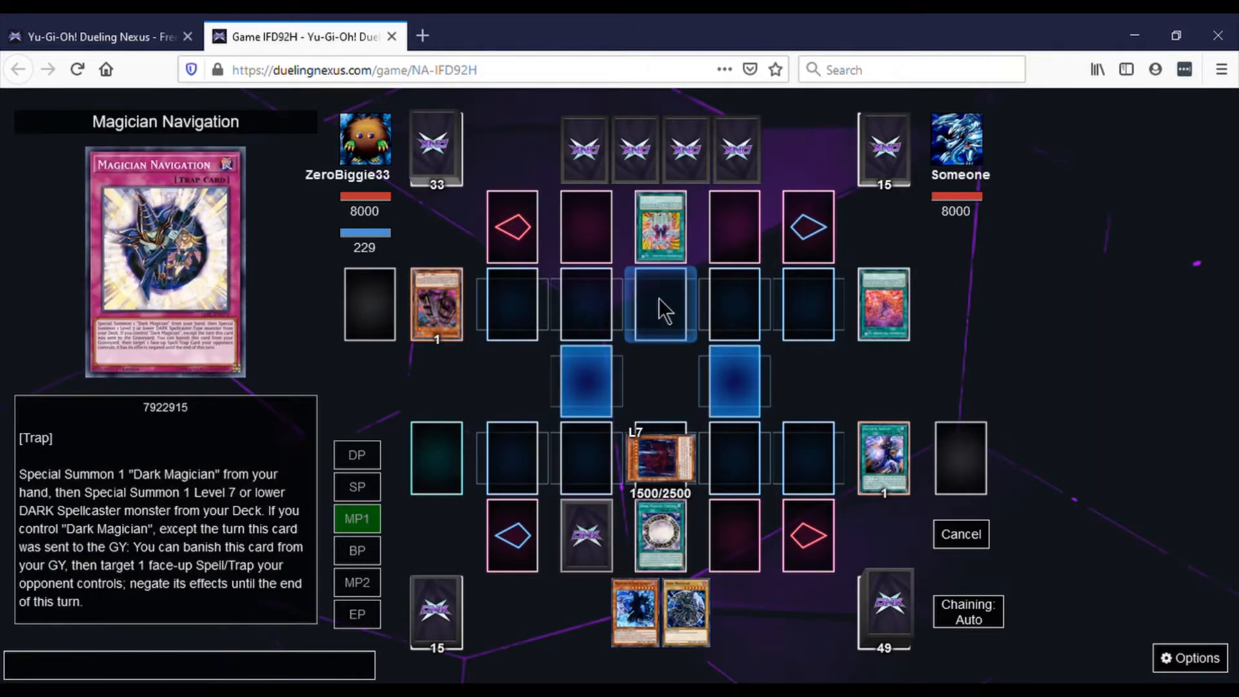
mouse_move(587, 382)
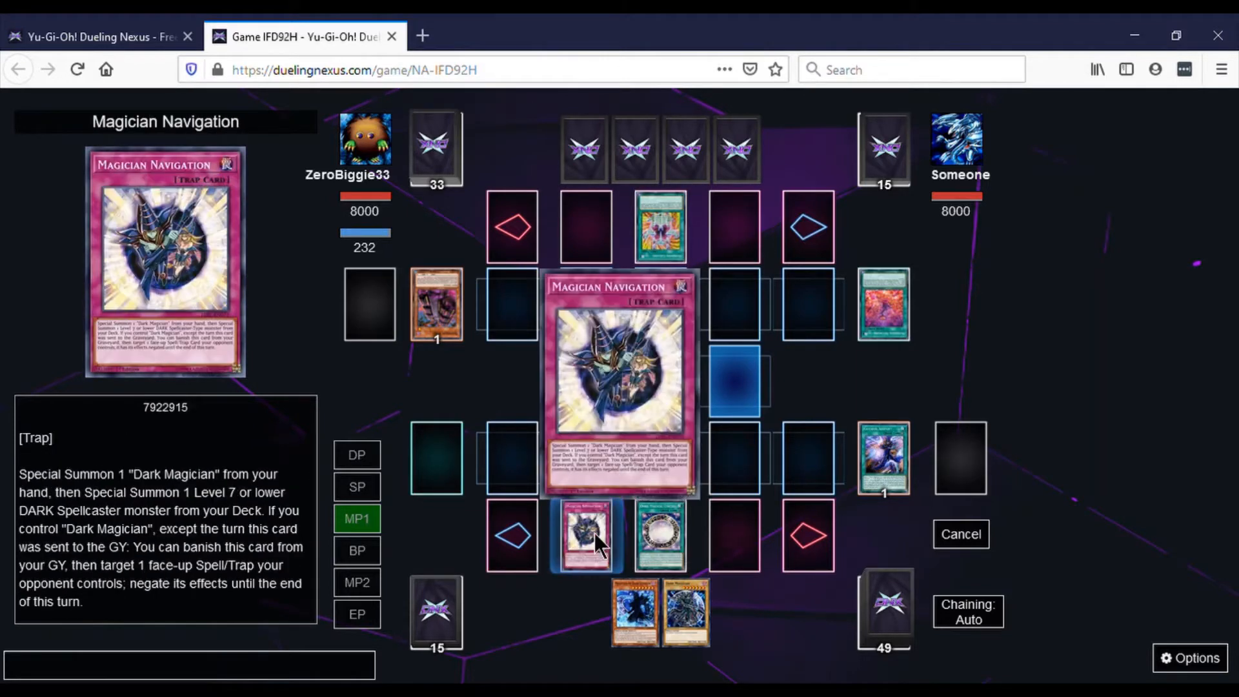
mouse_move(661, 534)
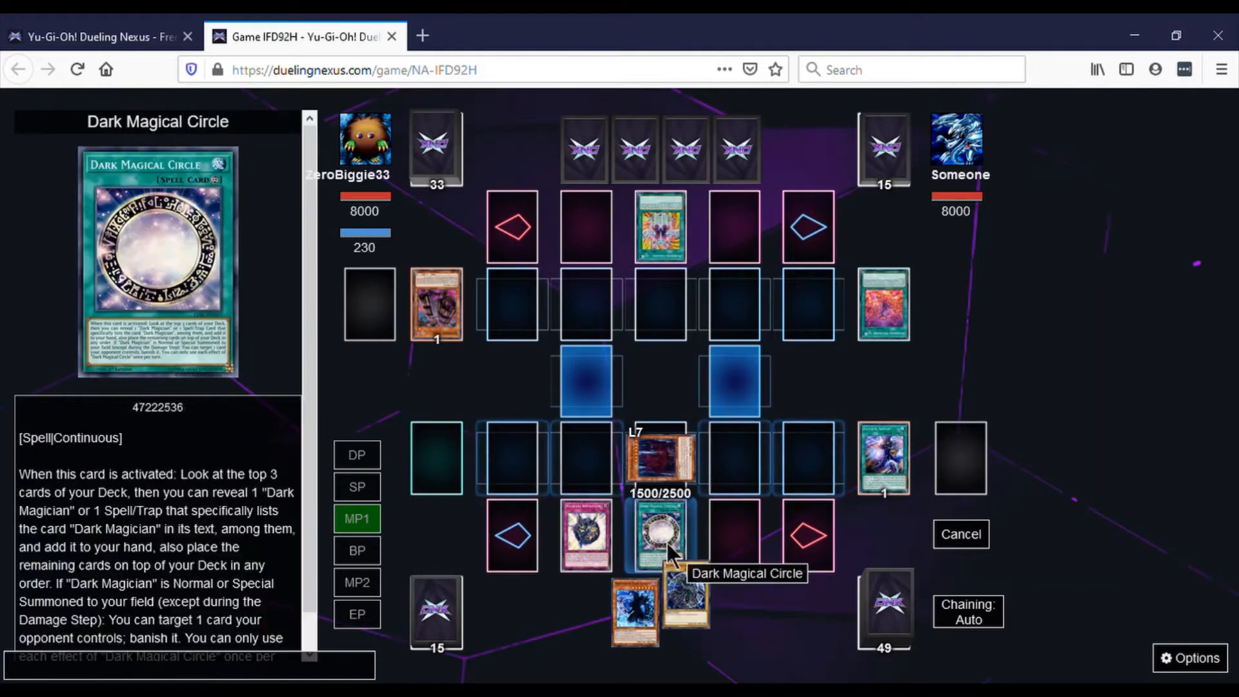
mouse_move(636, 431)
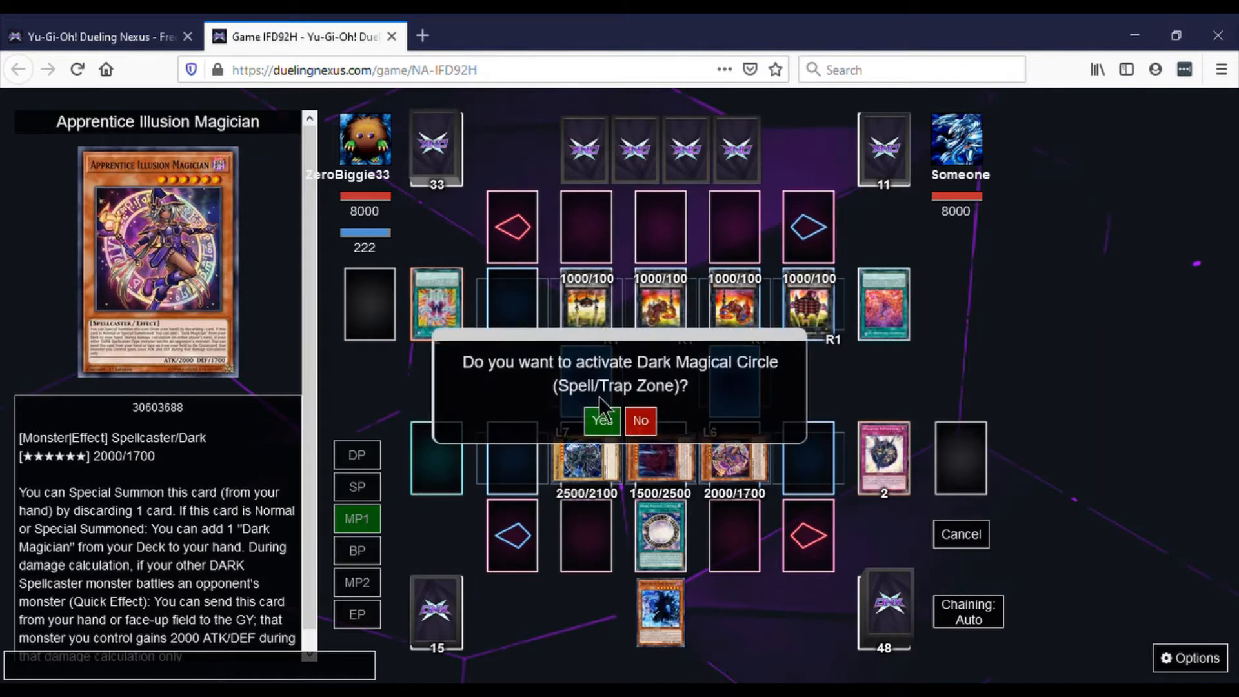
mouse_move(885, 305)
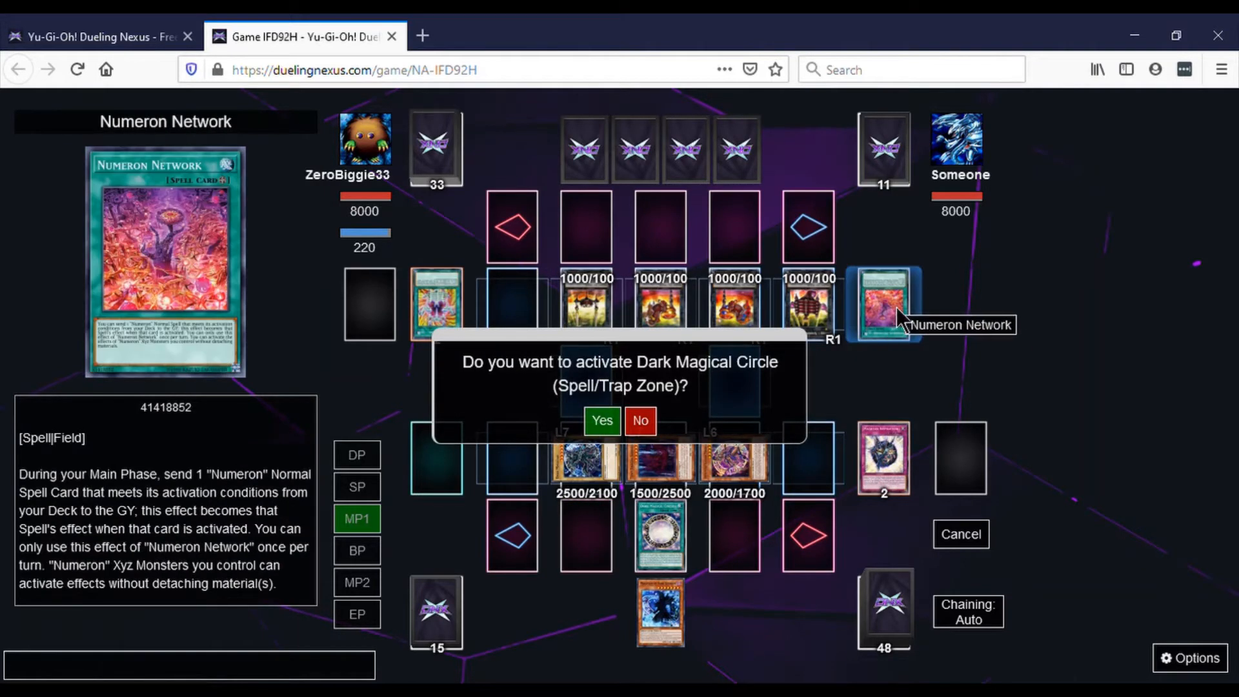
mouse_move(893, 320)
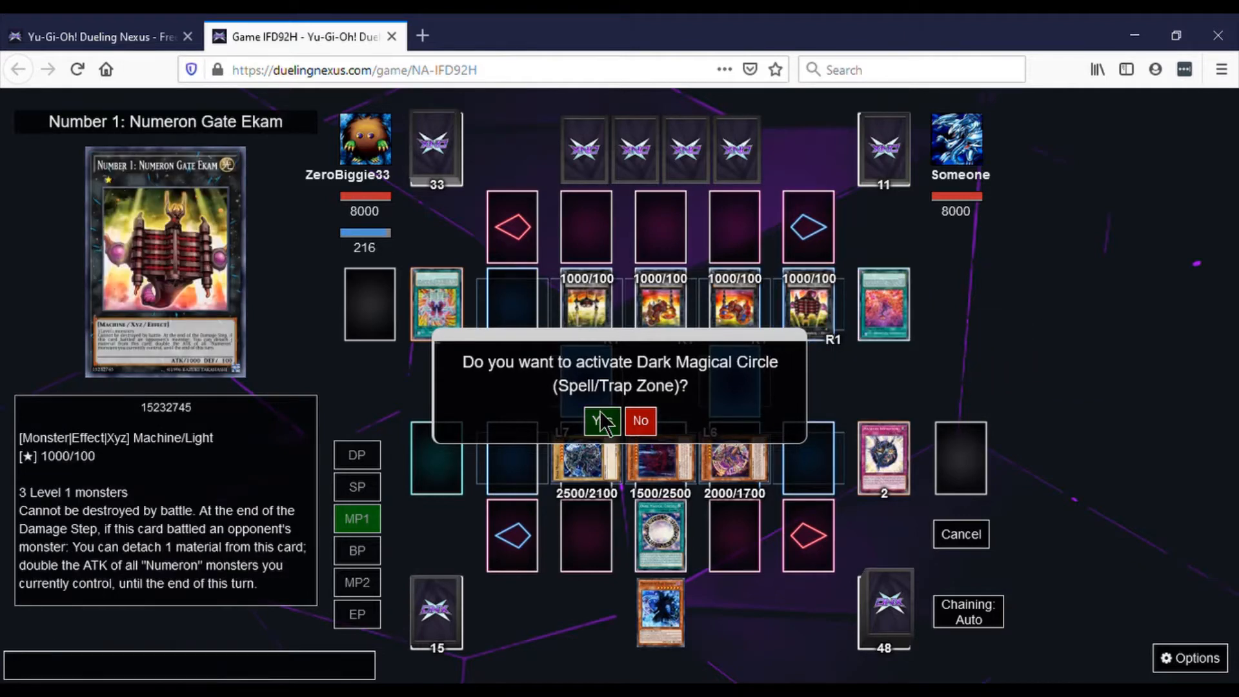
- Activate Dark Magical Circle to remove a Numeron Gate, then pass on further chains
left_click(603, 420)
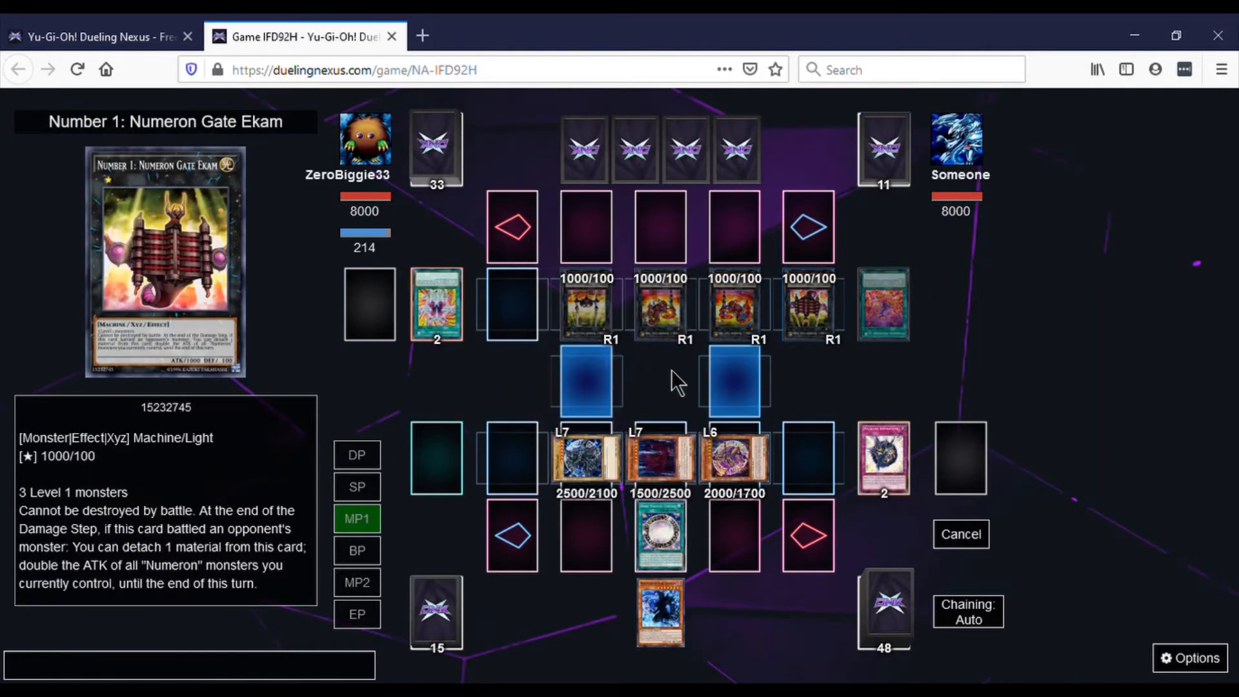
mouse_move(659, 305)
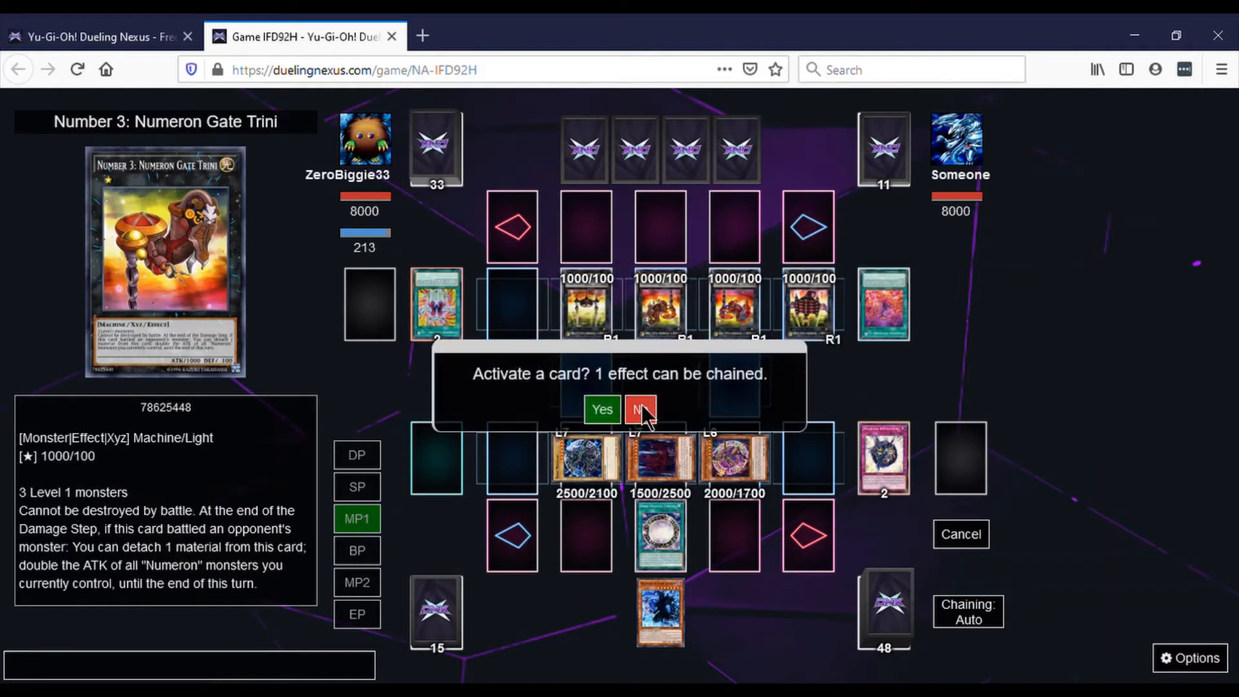
left_click(640, 409)
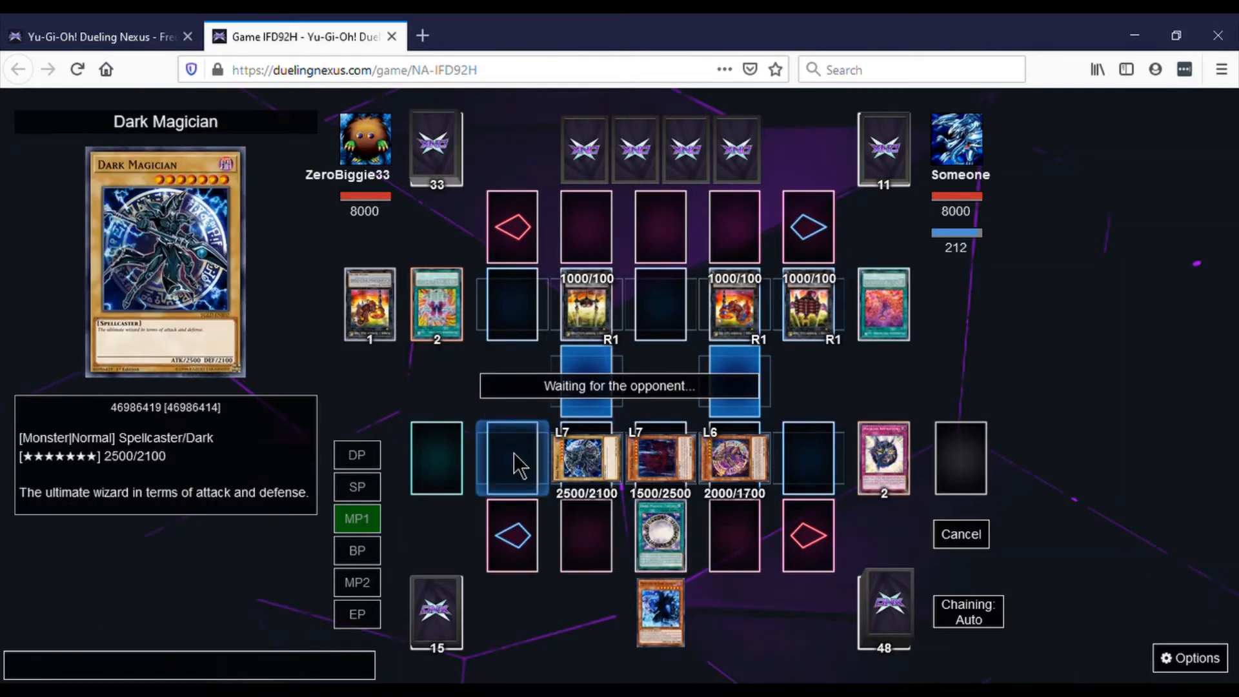
- Resolve Soul Servant from the hand, leaving three cards in hand and 46 in deck
left_click(356, 549)
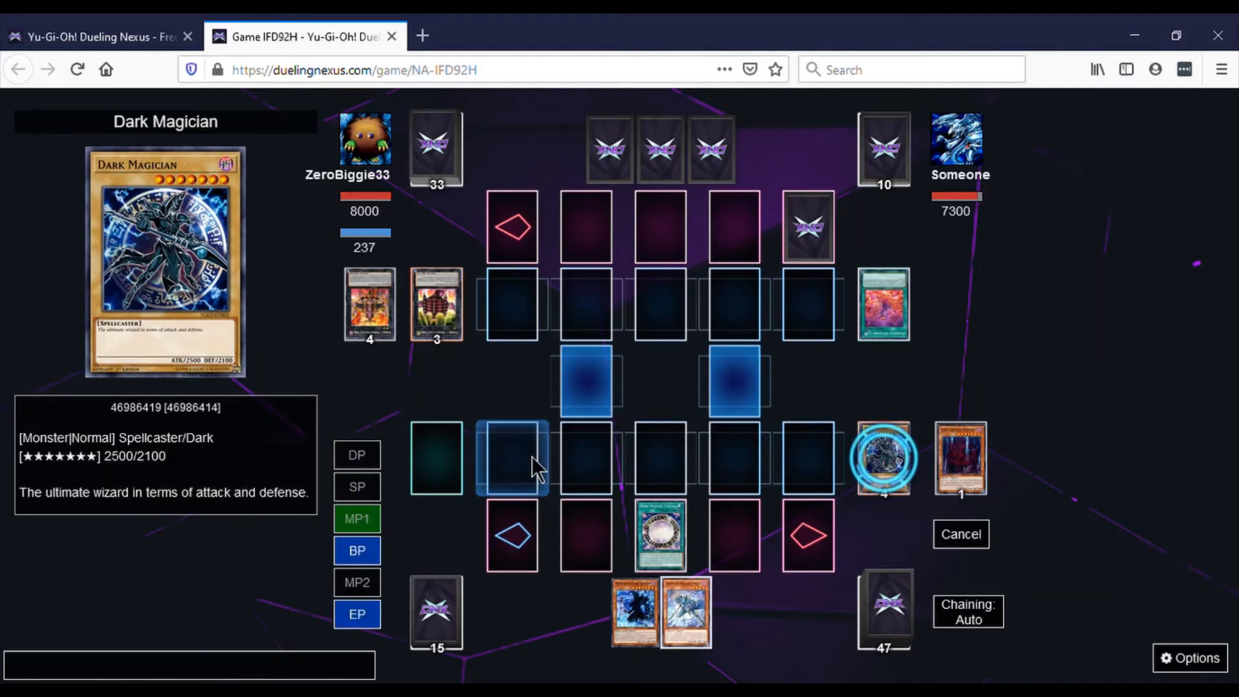
mouse_move(436, 305)
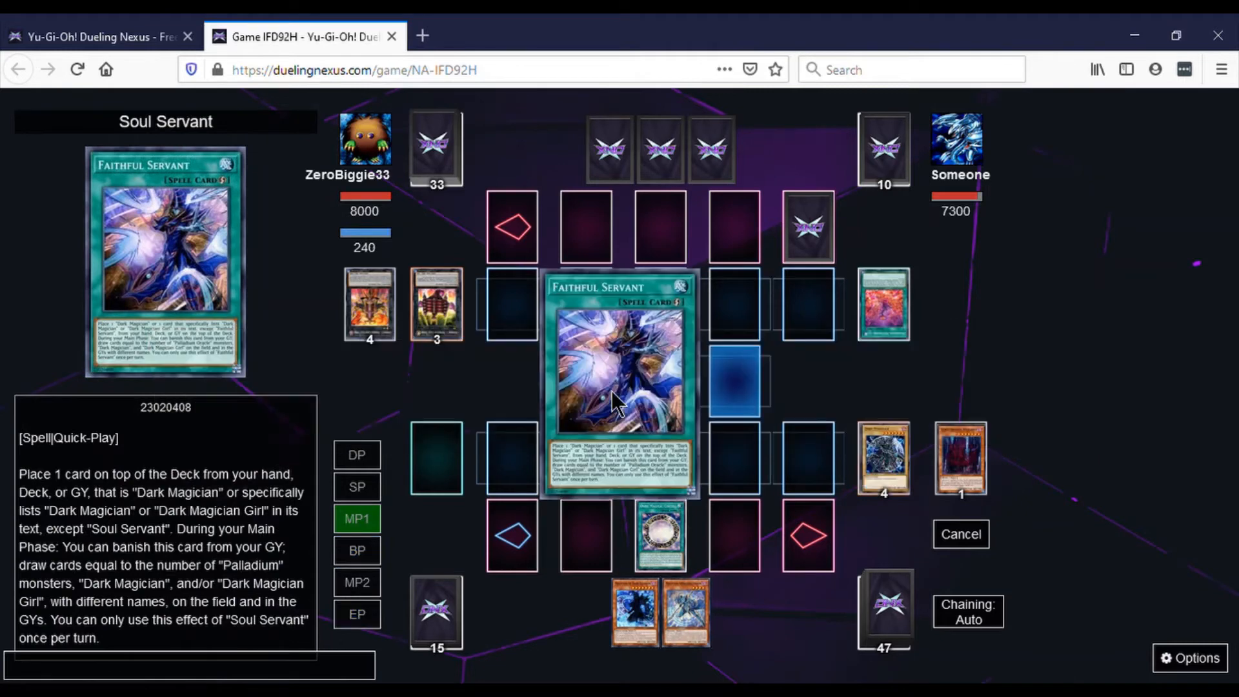
mouse_move(369, 304)
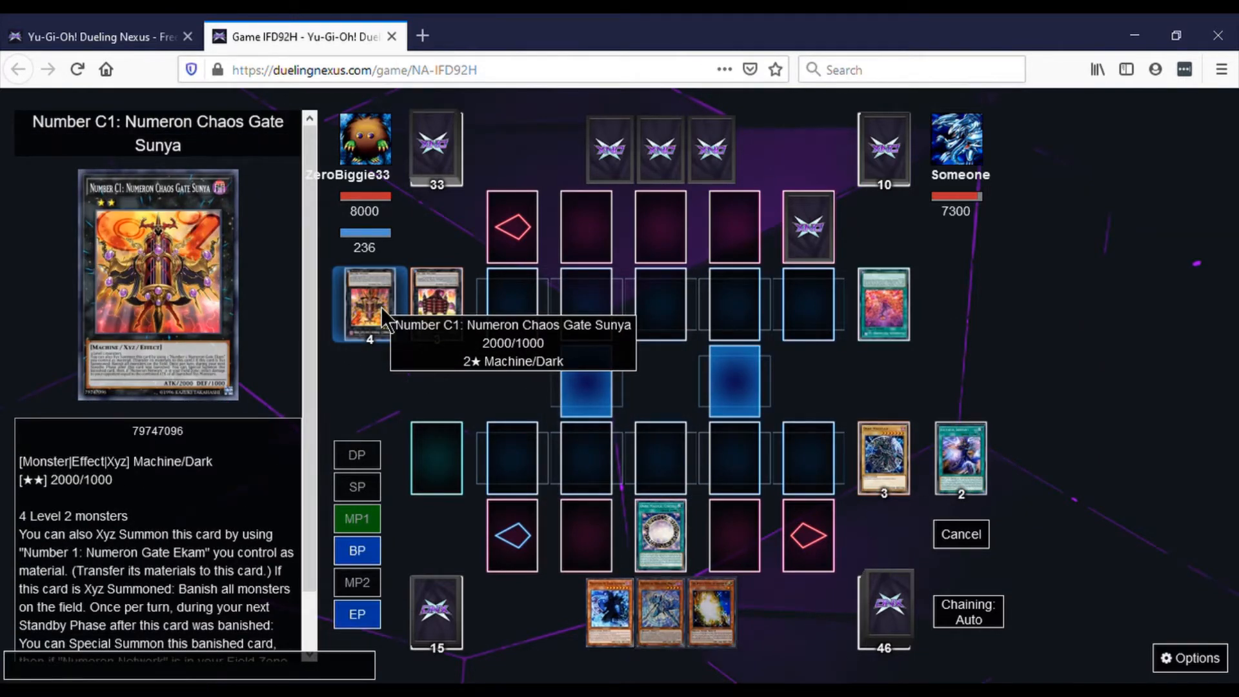
scroll("down", 3)
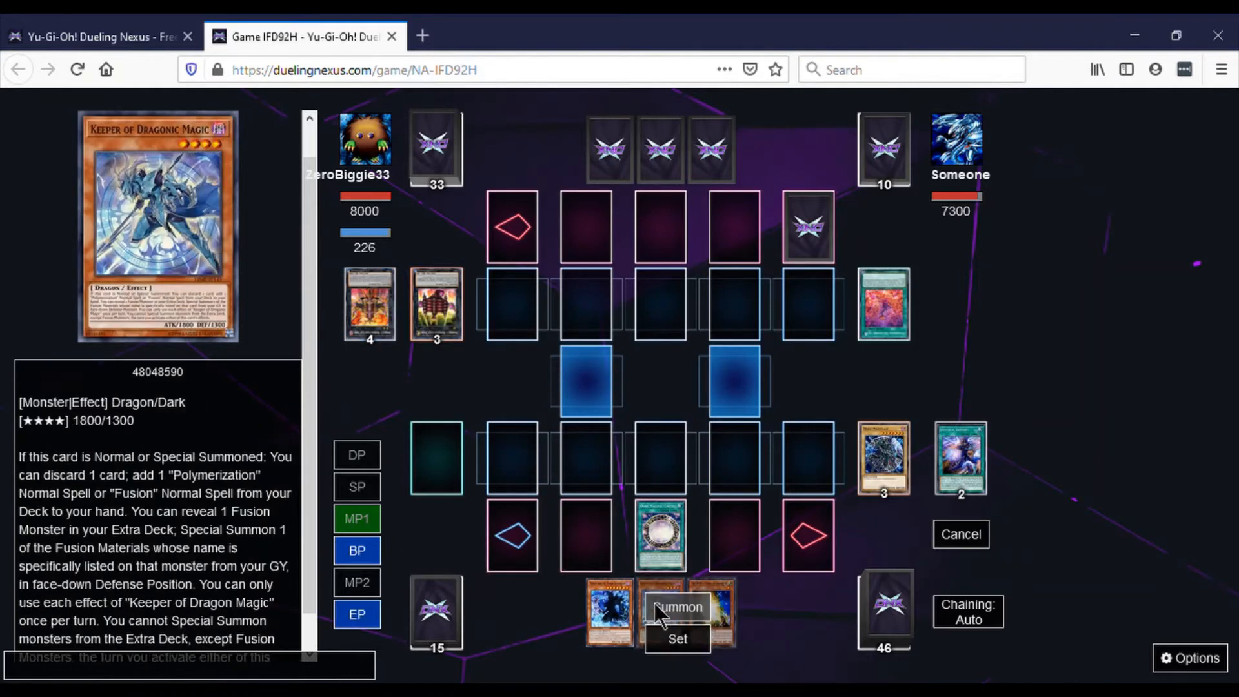
- Normal Summon Keeper of Dragon Magic, activate Fusion Deployment, then Keeper's effect for Dark Magician
left_click(677, 607)
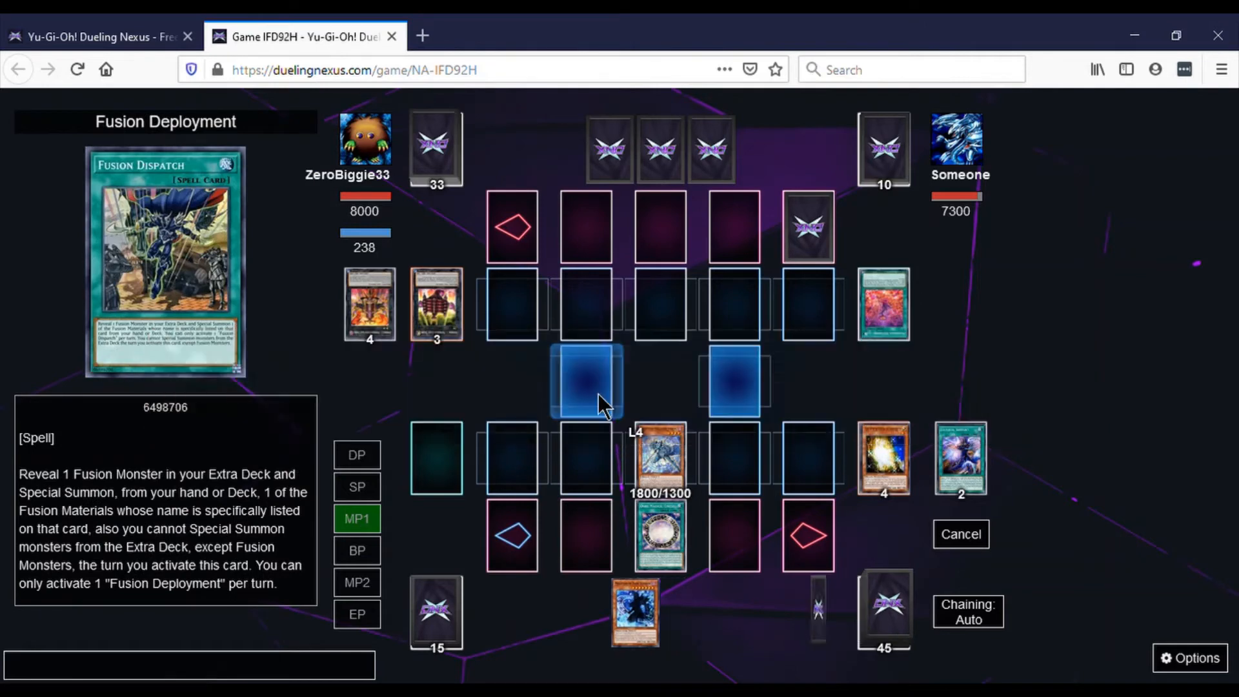
mouse_move(684, 612)
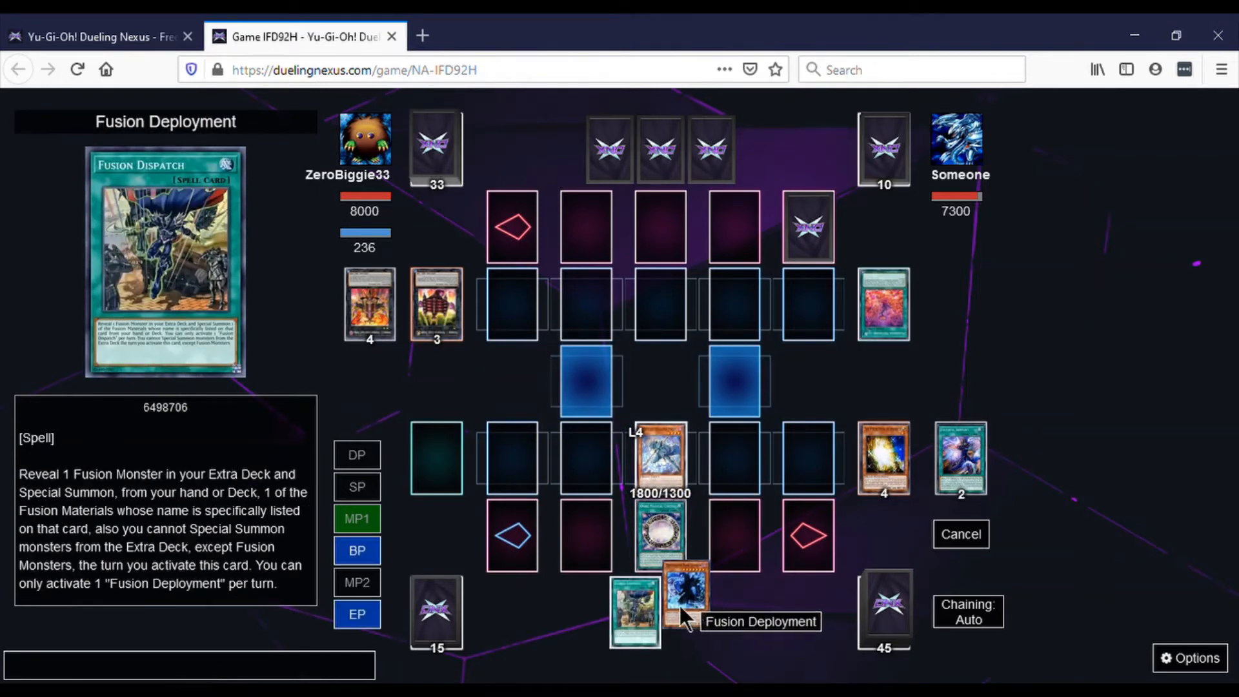
right_click(684, 593)
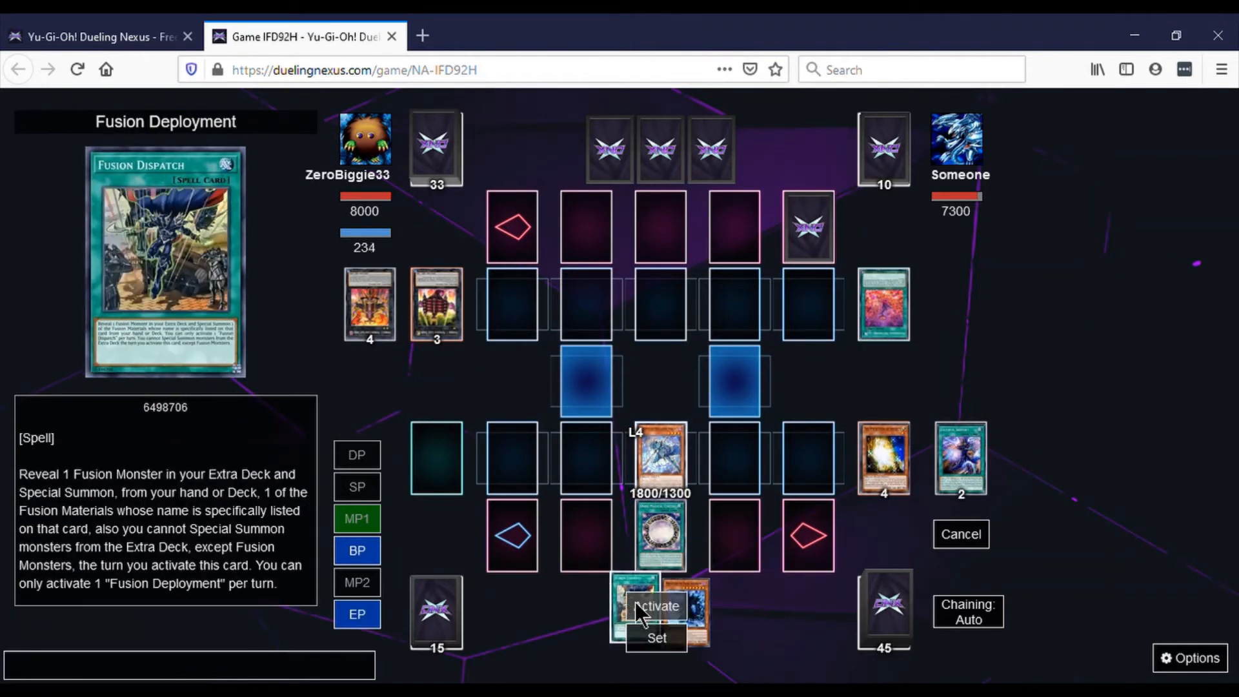
left_click(657, 605)
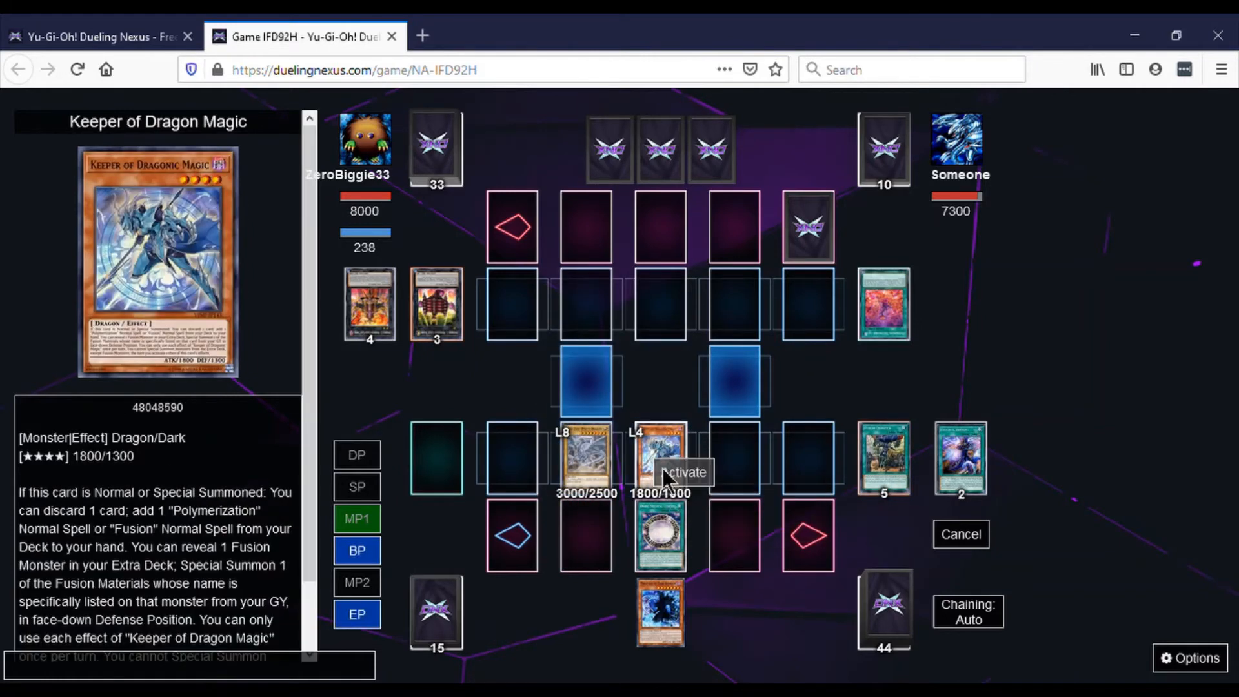
left_click(682, 472)
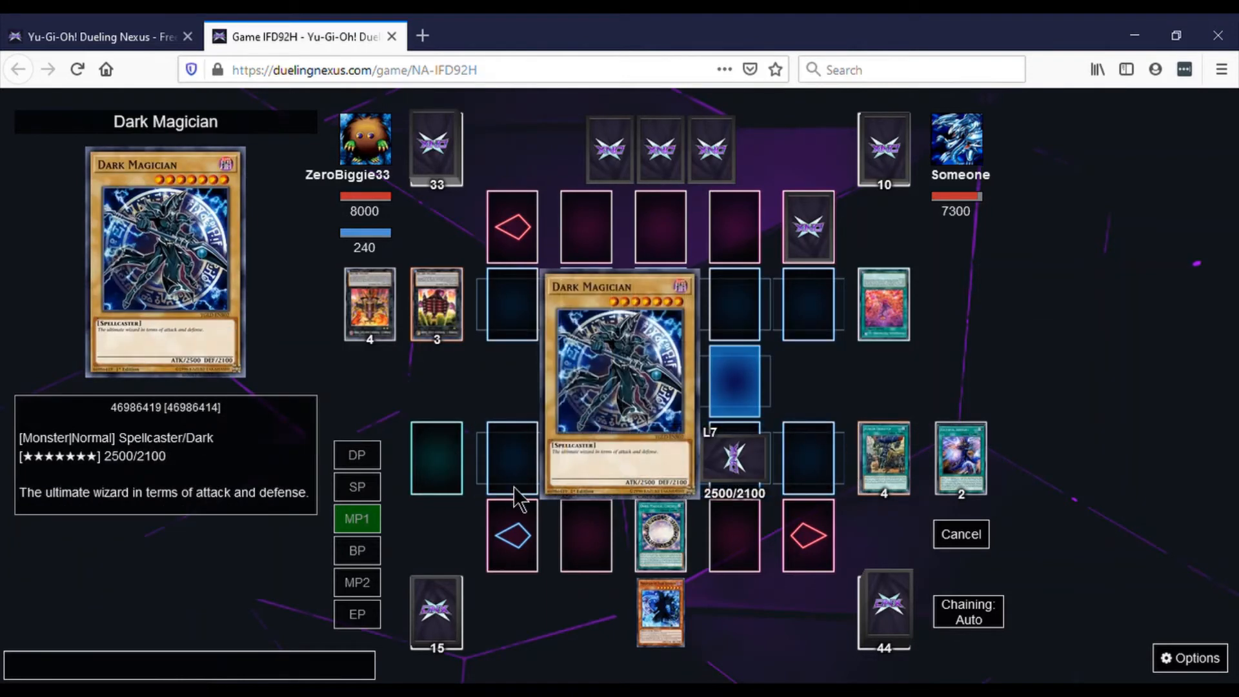
- Pass through Battle and End Phase, using The White Stone of Ancients to summon Blue-Eyes in defense
left_click(356, 550)
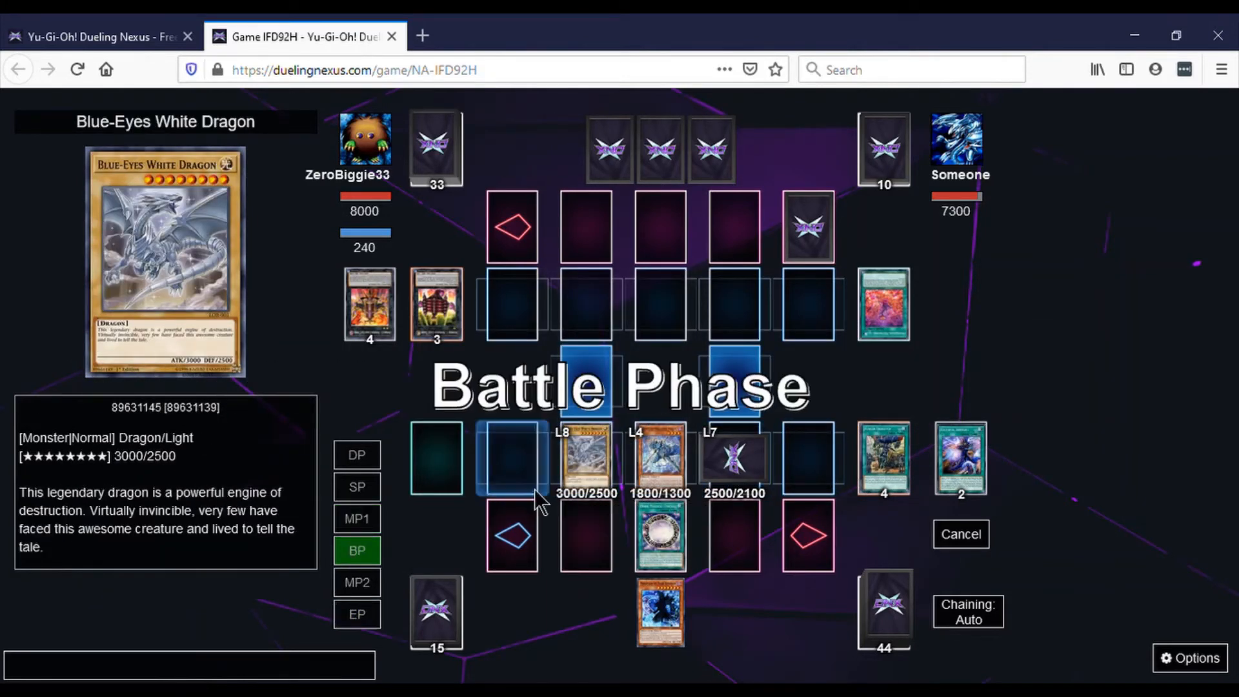
mouse_move(588, 474)
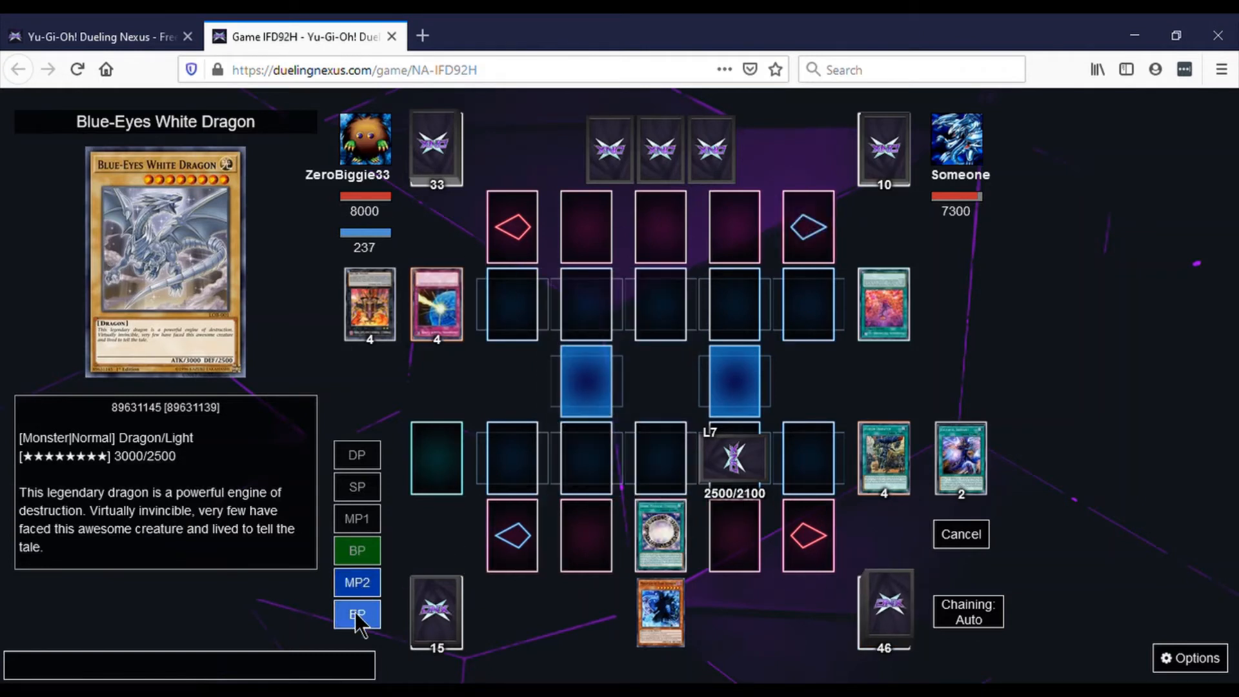
left_click(356, 614)
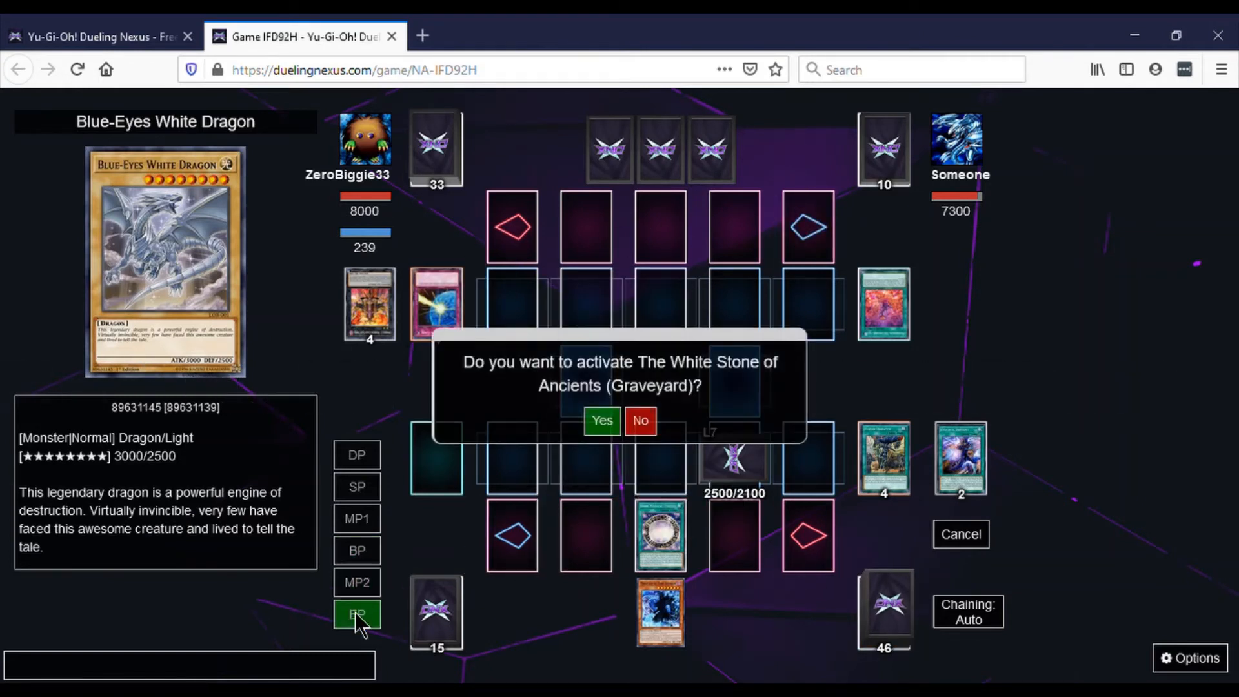
mouse_move(601, 419)
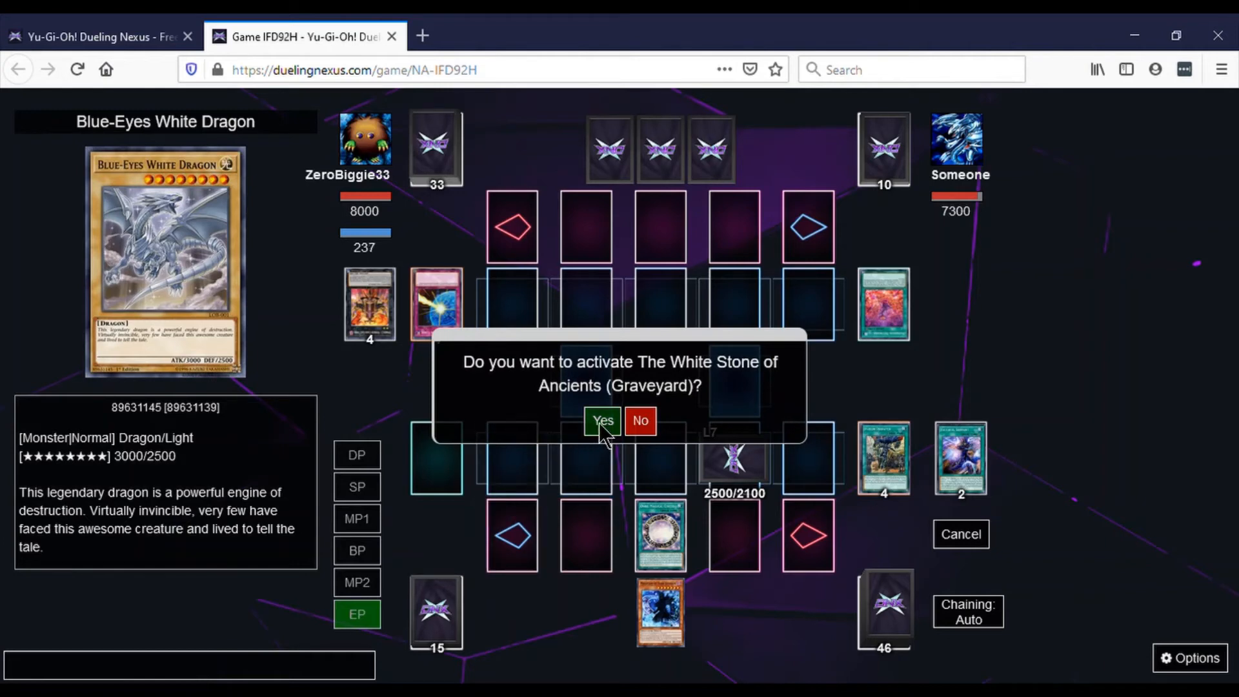
left_click(602, 419)
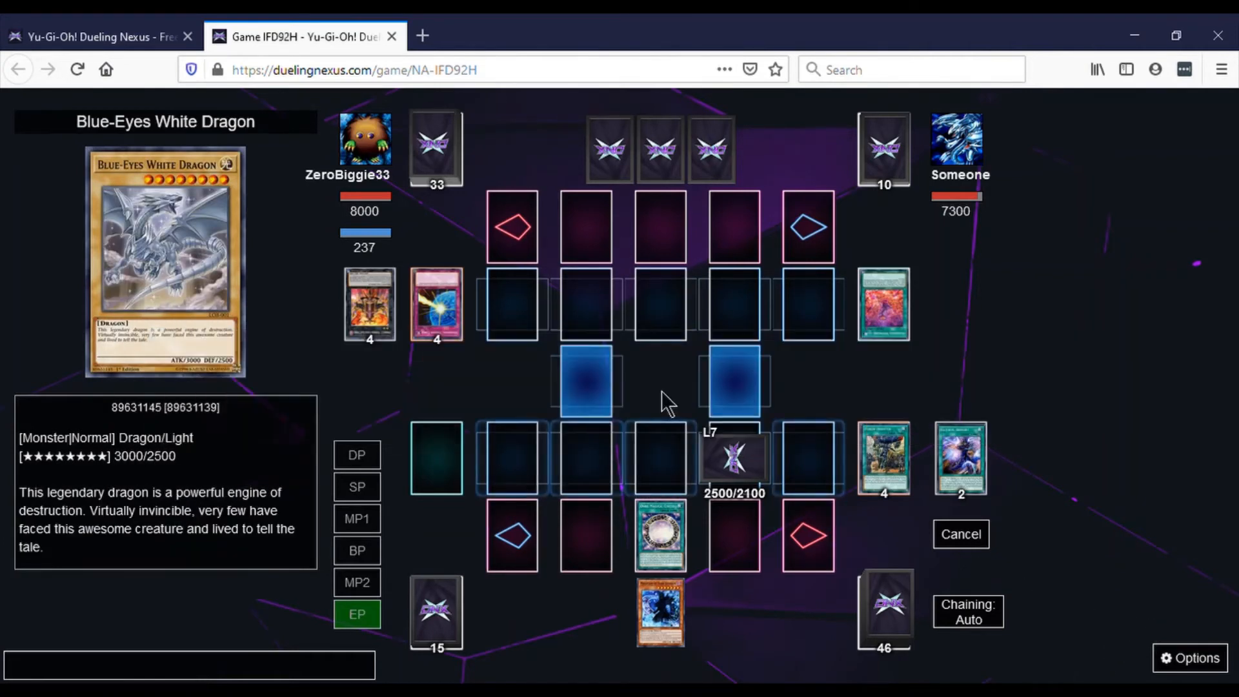
left_click(585, 379)
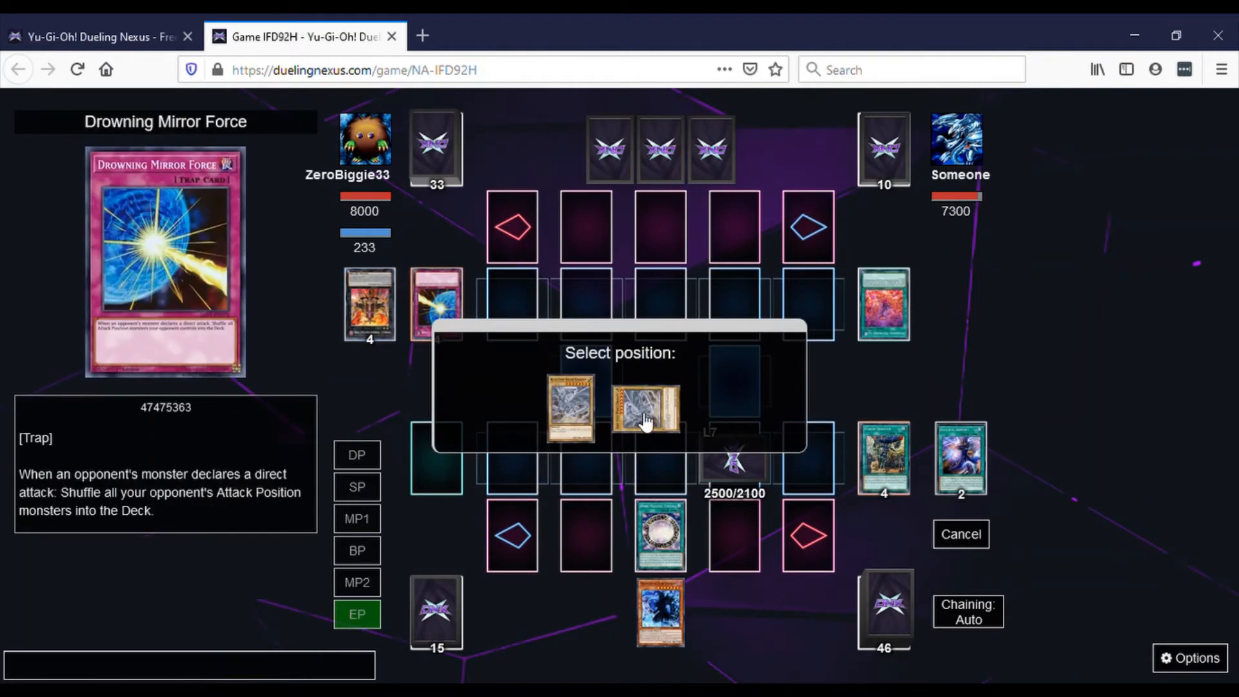
left_click(644, 407)
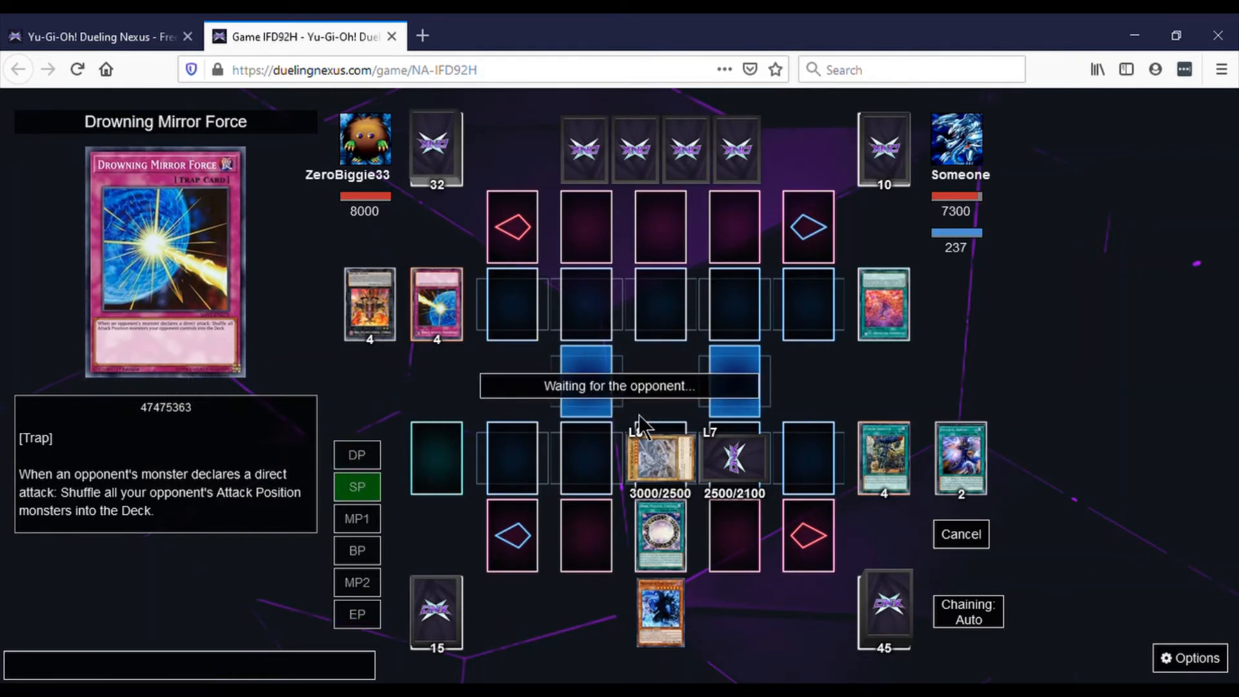
- Wait out the opponent's turn as they summon four 1000/100 Numeron monsters
left_click(356, 519)
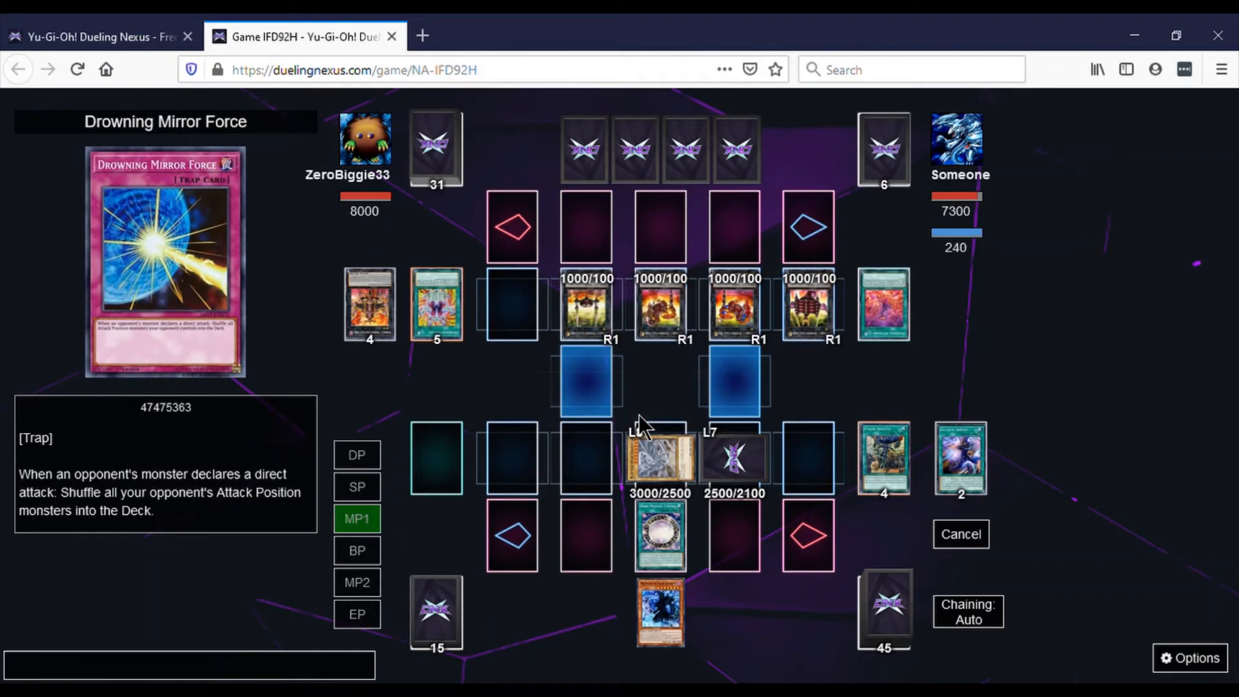
left_click(356, 550)
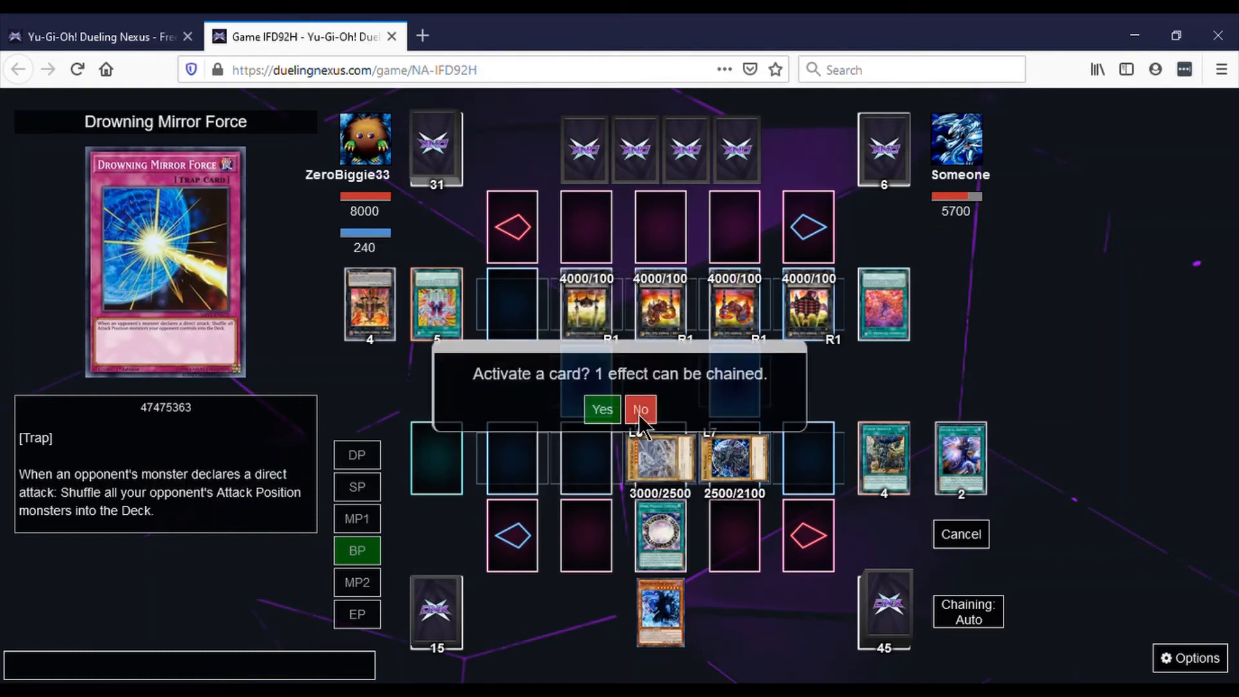
mouse_move(601, 409)
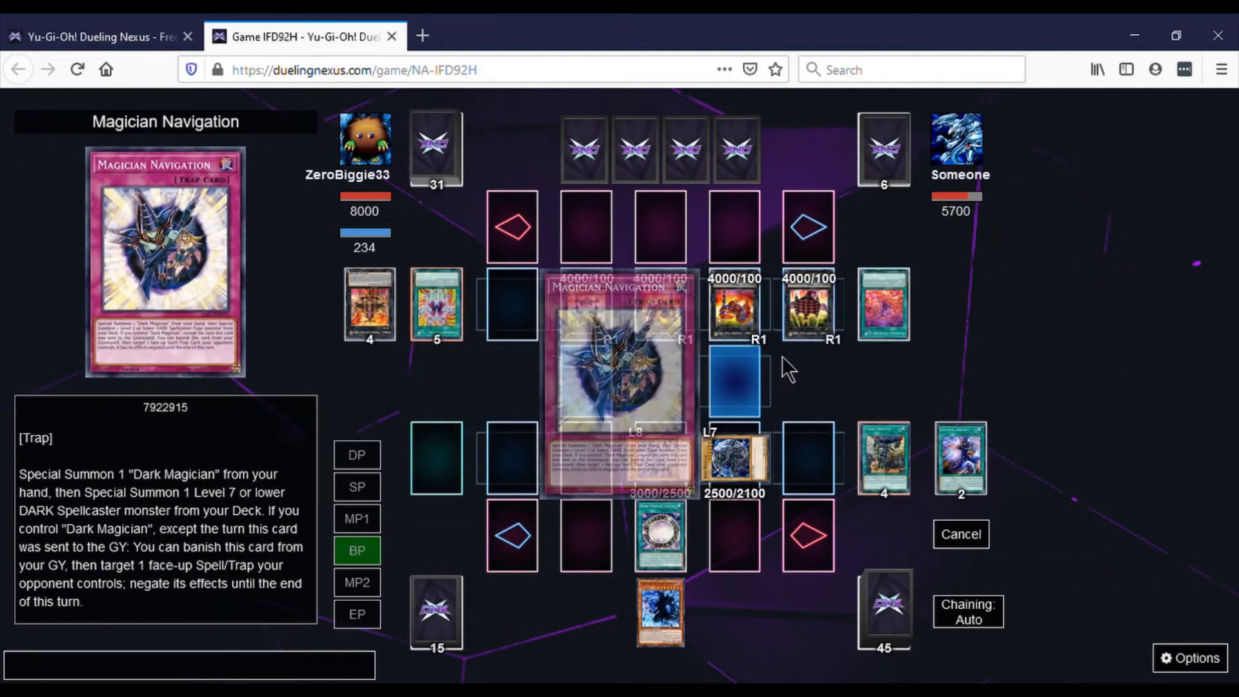
- Resolve Magician Navigation against the attack, summoning a second Level 7 Spellcaster into its zone and declining further chains
left_click(883, 307)
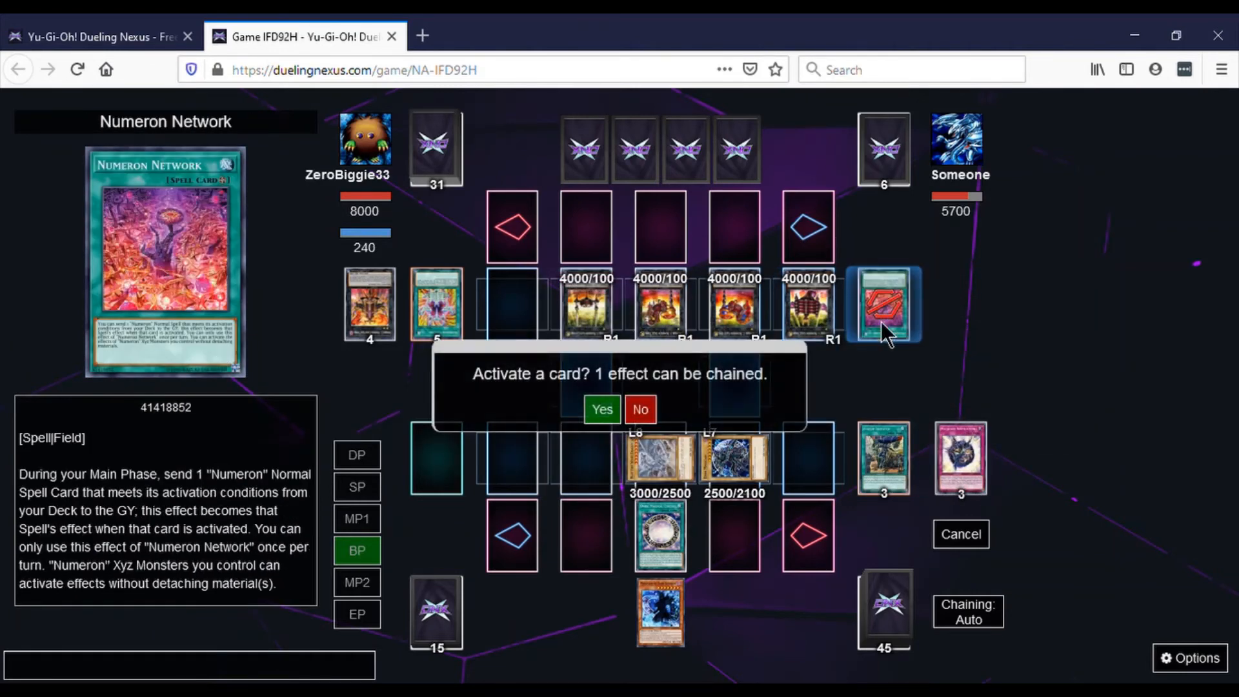
left_click(601, 409)
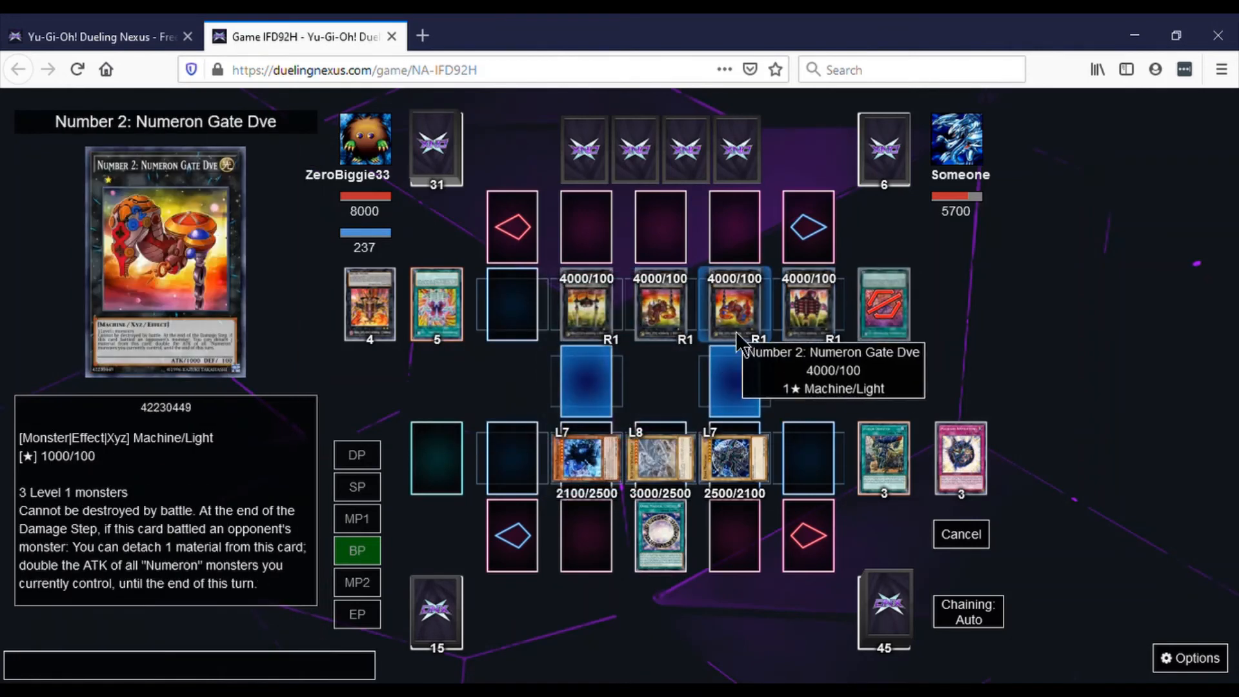
left_click(733, 305)
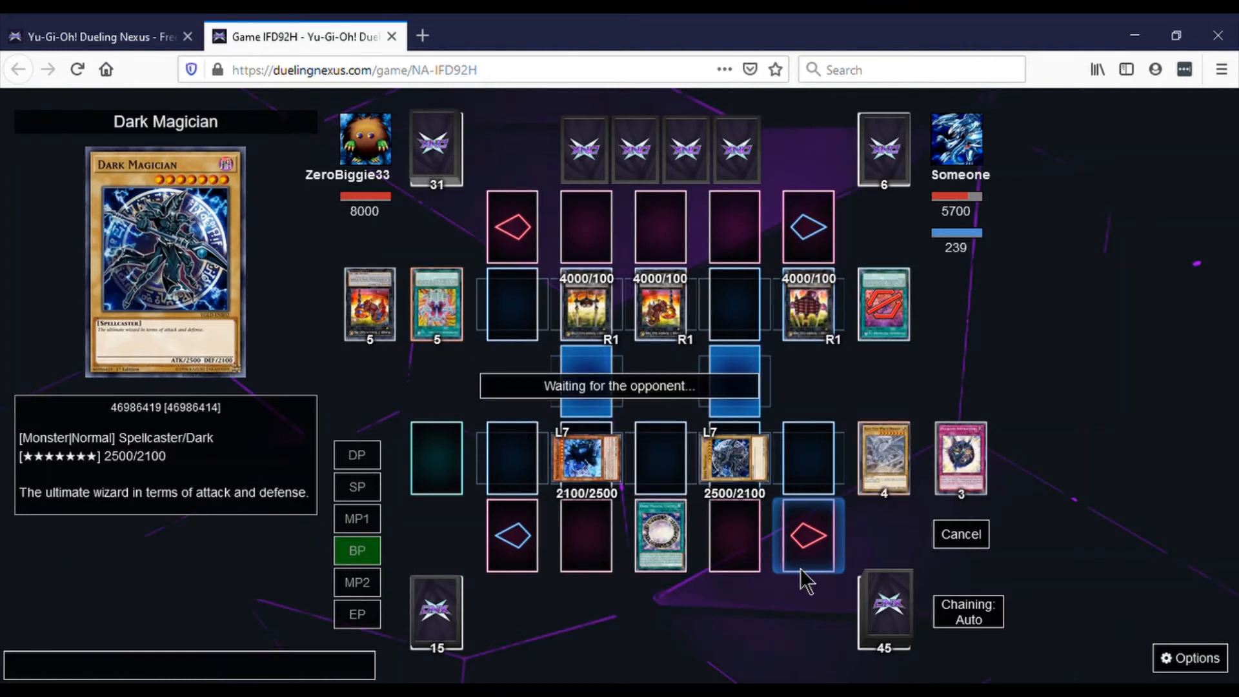
left_click(356, 582)
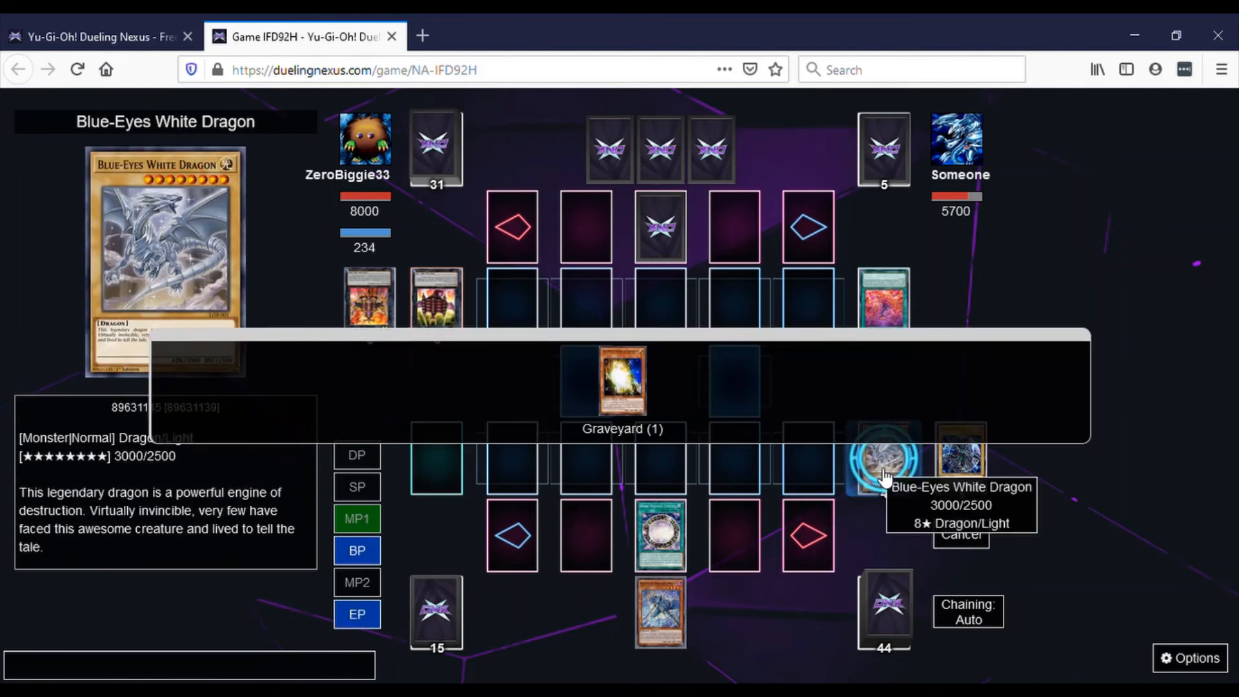
mouse_move(622, 379)
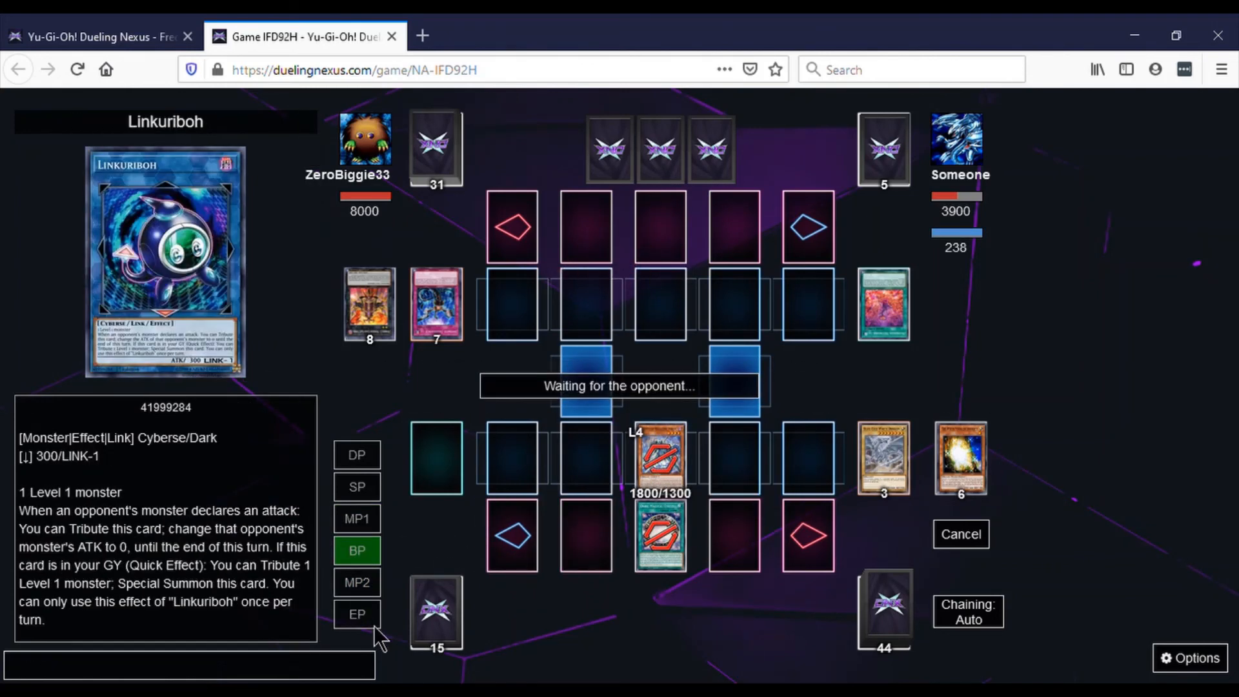
mouse_move(434, 611)
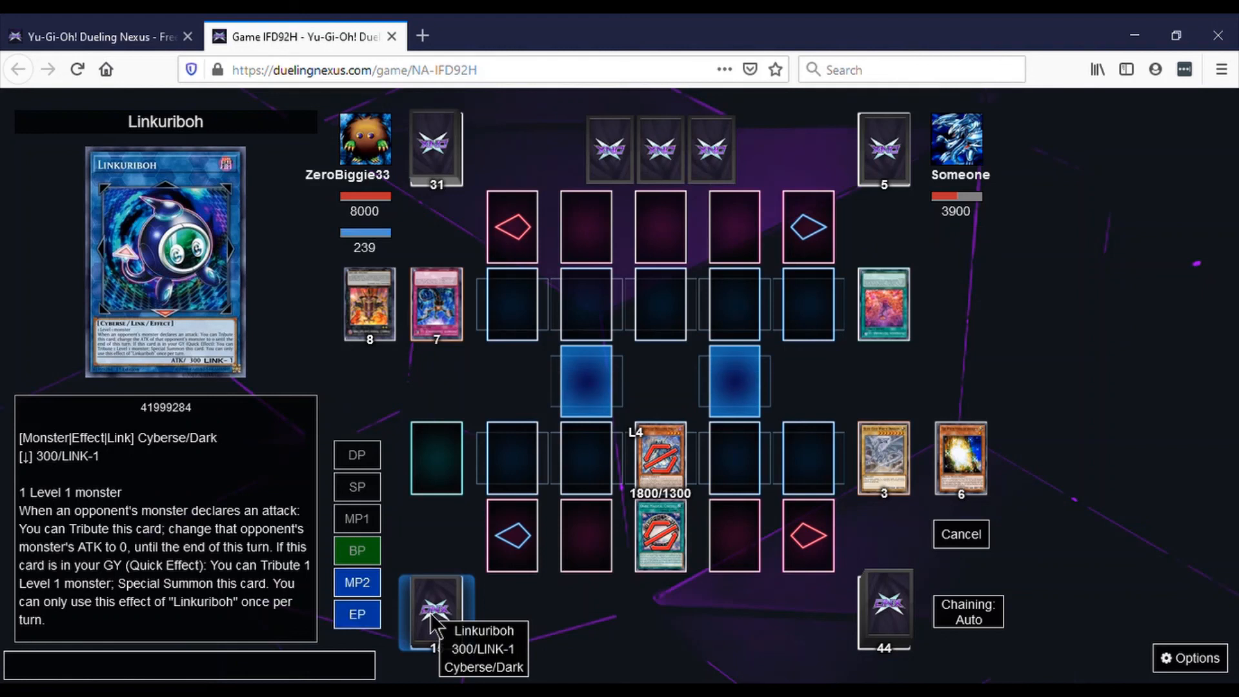
- End the turn so the opponent starts theirs and brings out Numeron Chaos Gate Sunya
left_click(356, 550)
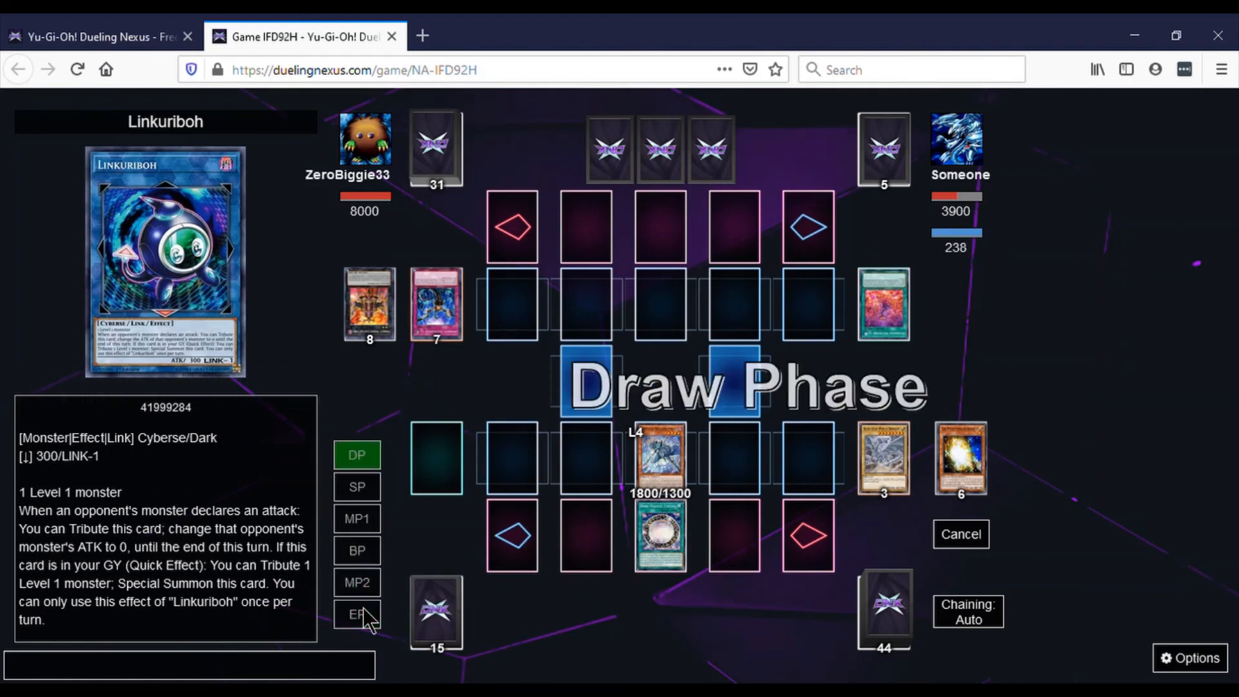
left_click(357, 486)
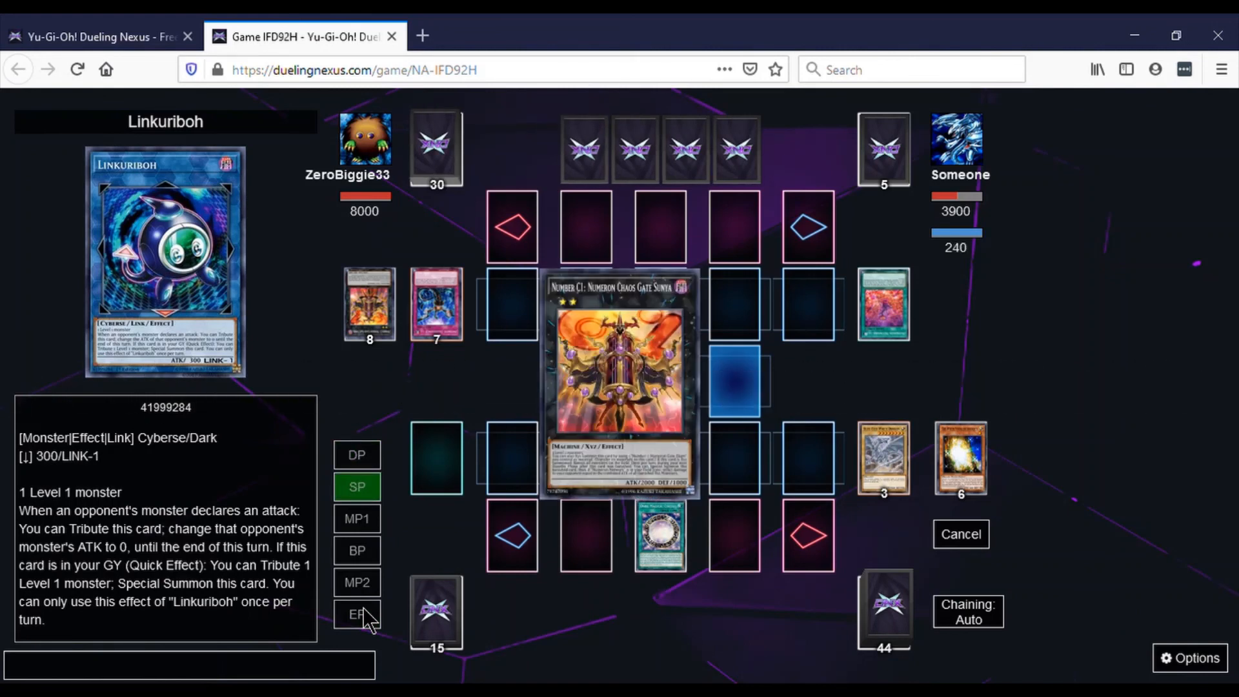